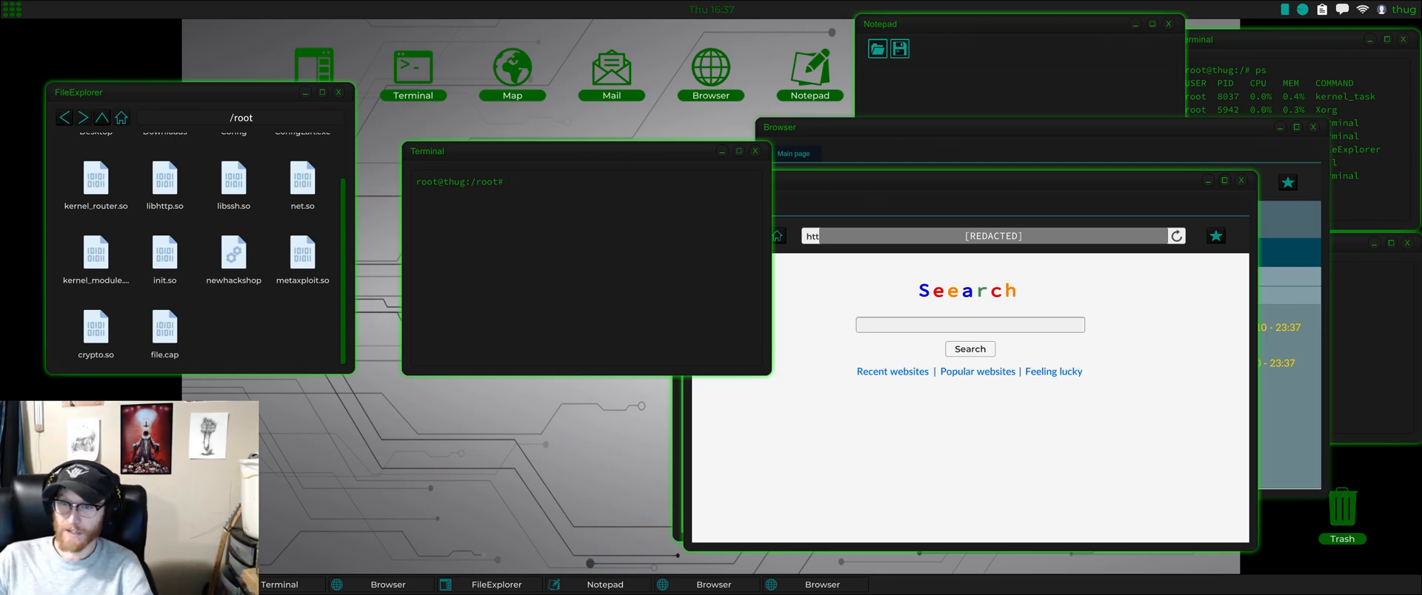
Step: Search the web for 'shop', open the shop's software catalogue and save the wallet program to /root
click(575, 282)
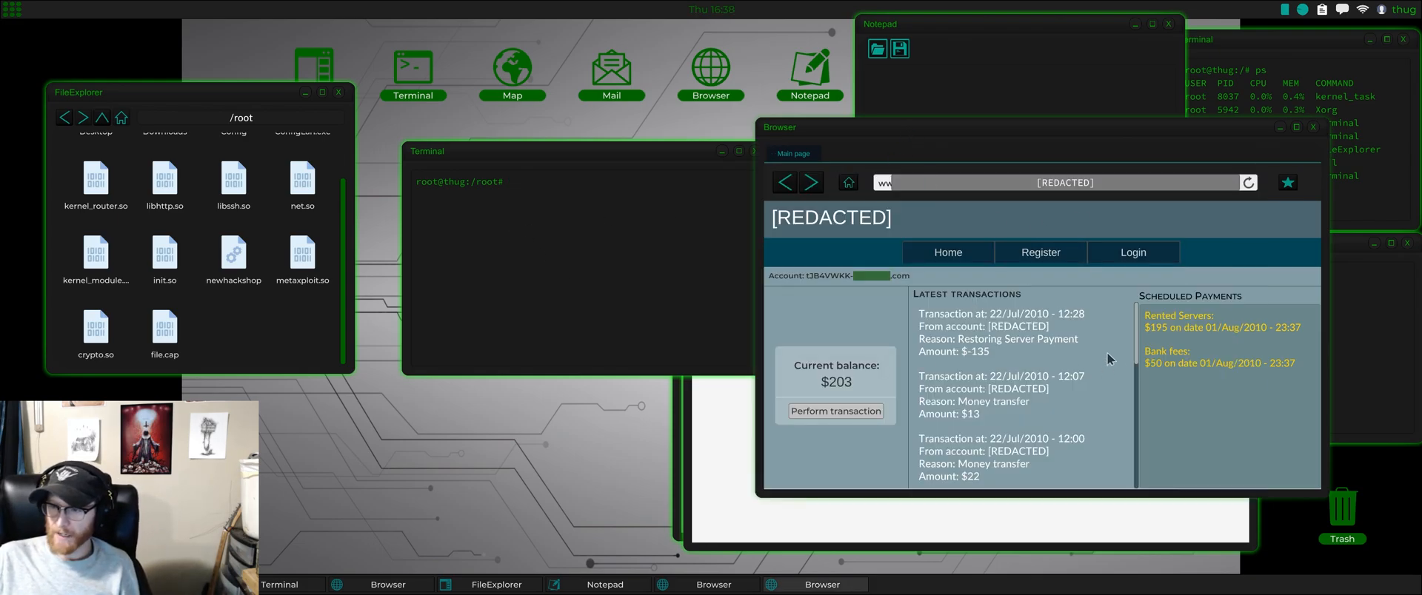
mouse_move(891, 252)
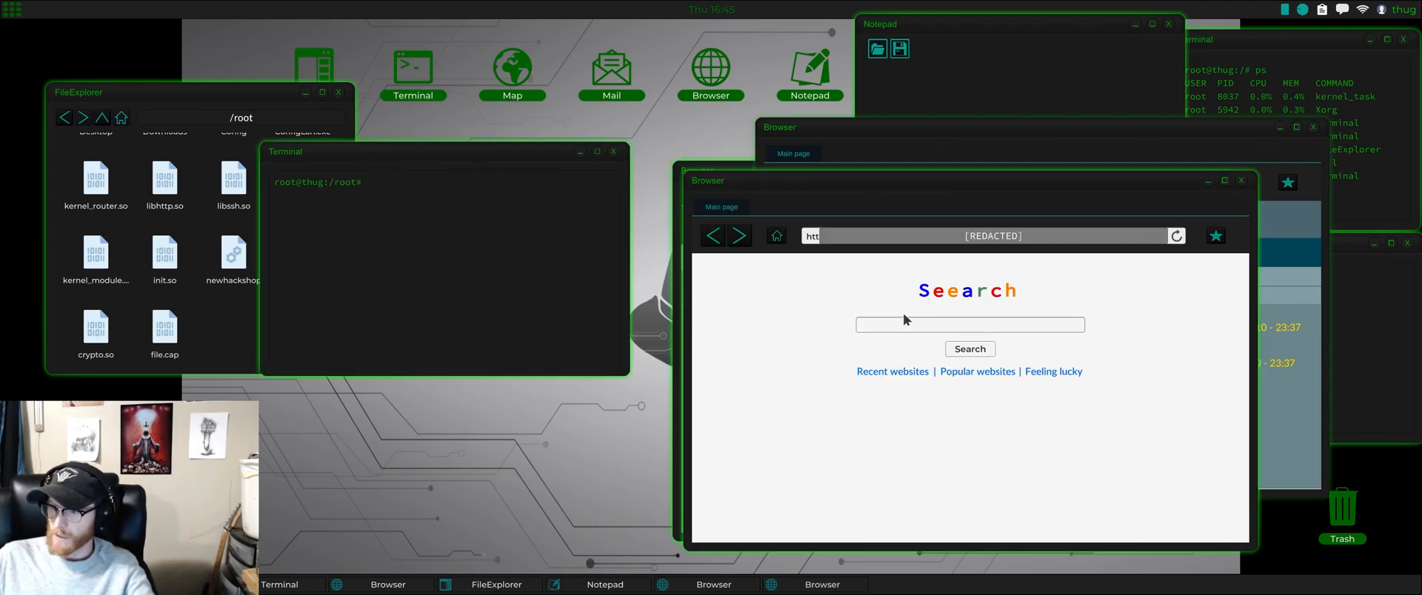
text(shop)
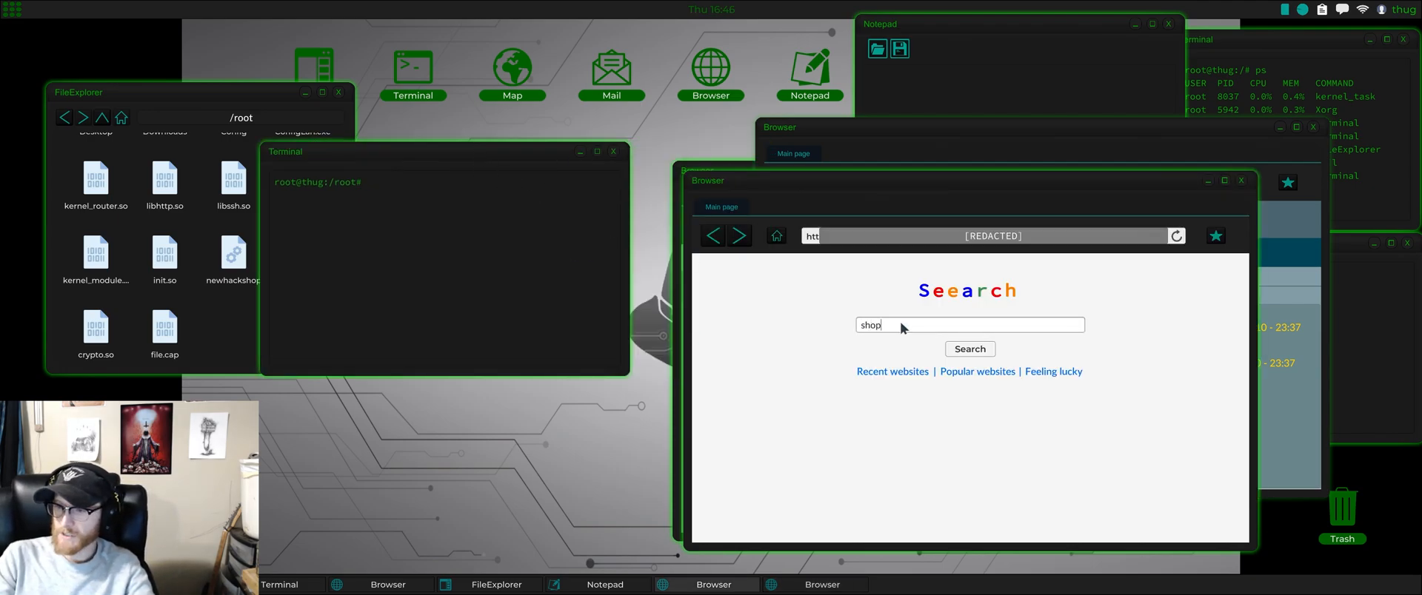
click(968, 350)
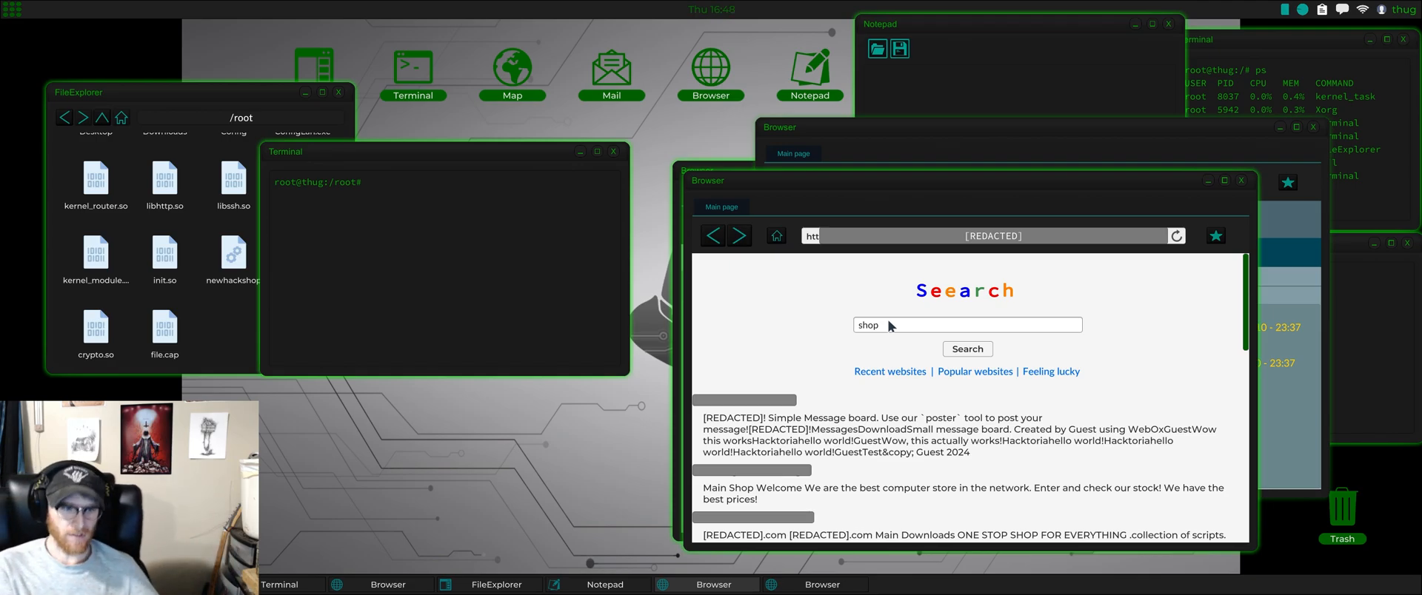
mouse_move(797, 485)
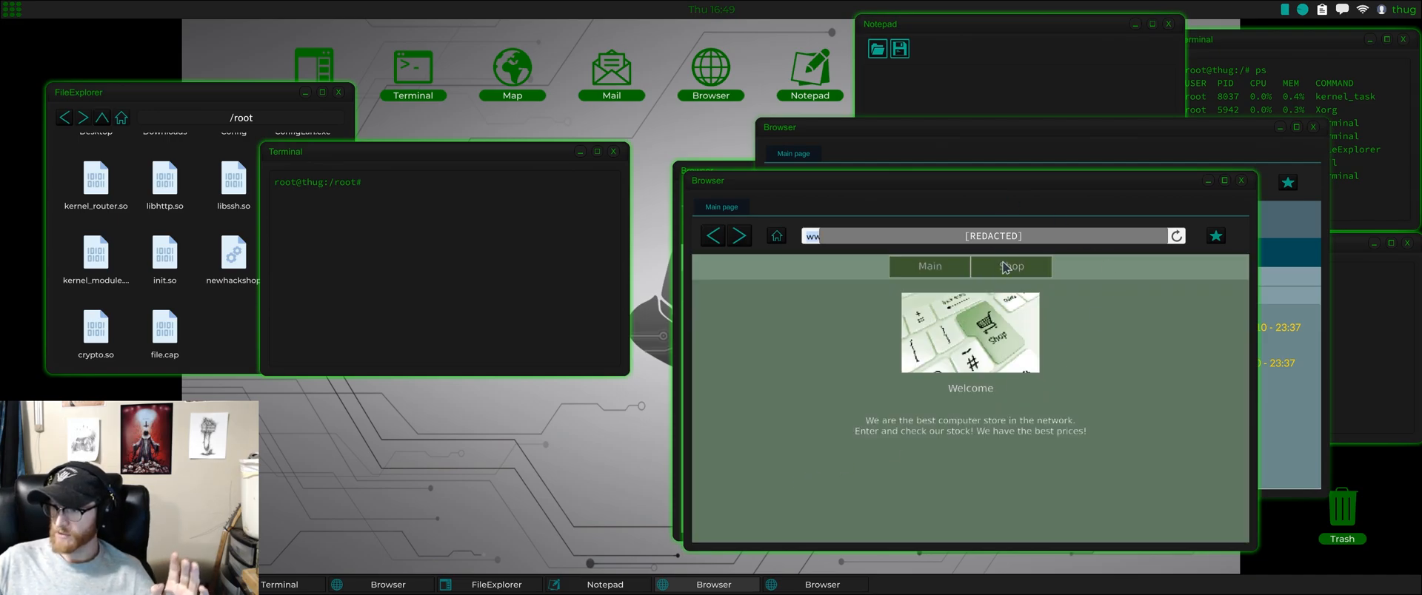
click(1015, 267)
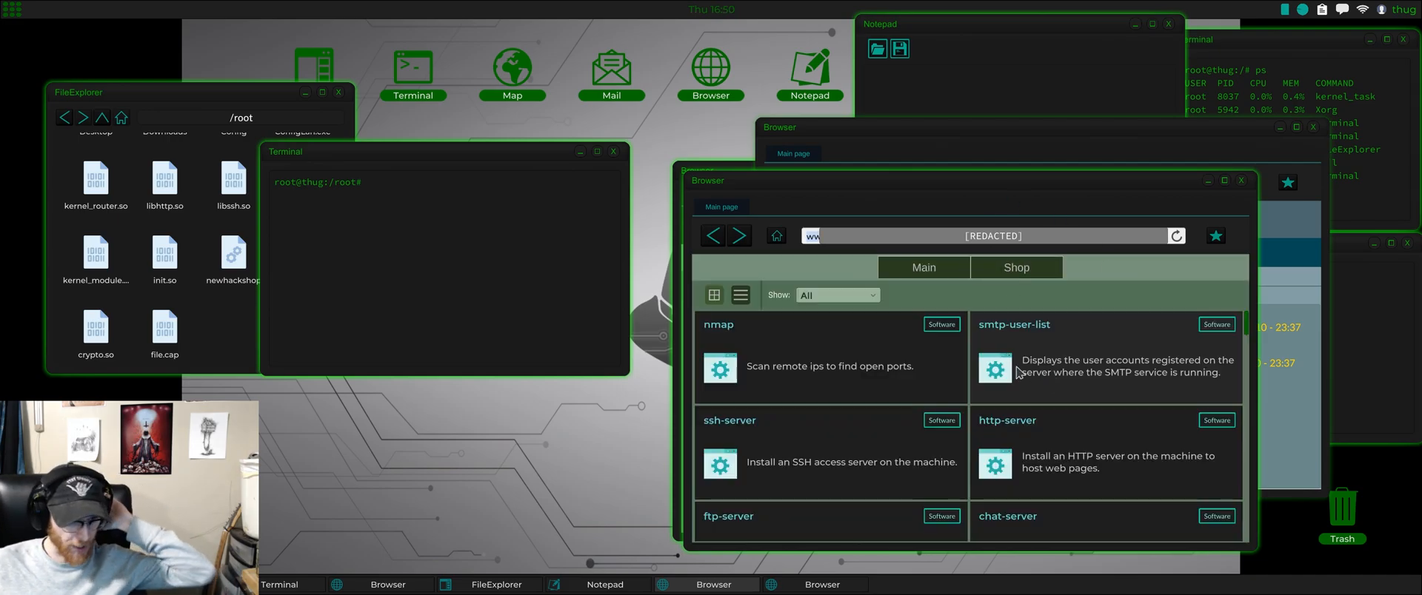
scroll(down, 3)
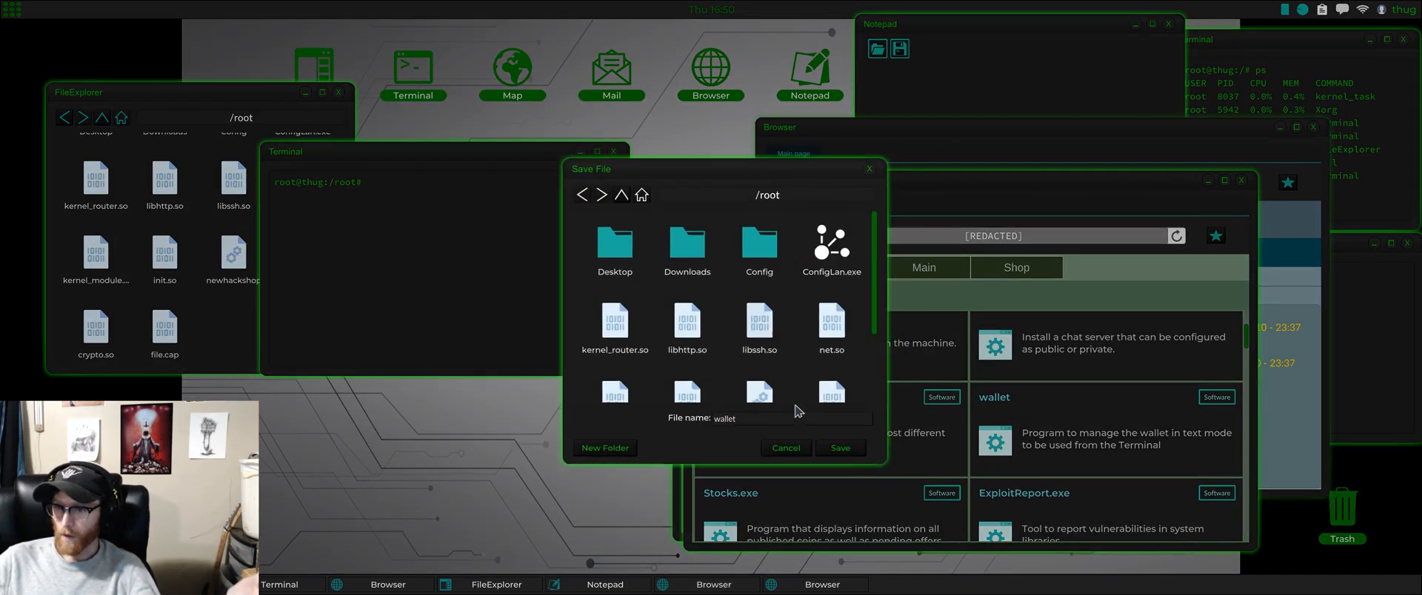
click(839, 447)
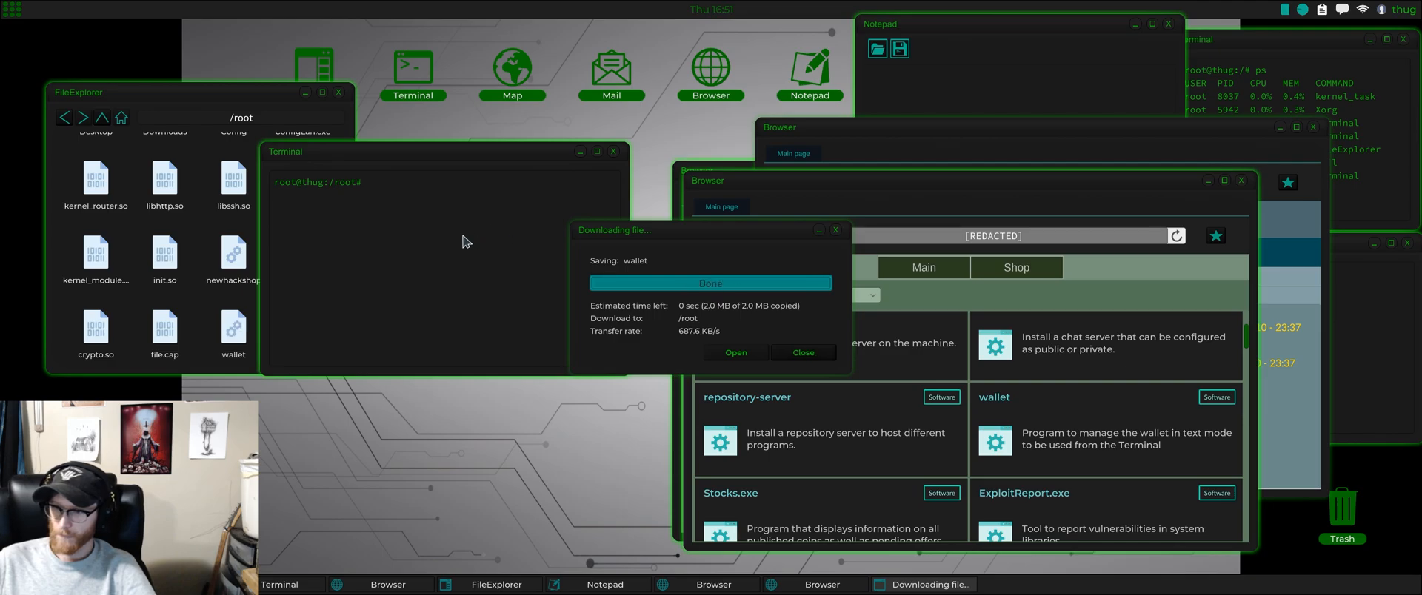
Step: Run the wallet program and log in as user 'thugspeedman'
text(wallet)
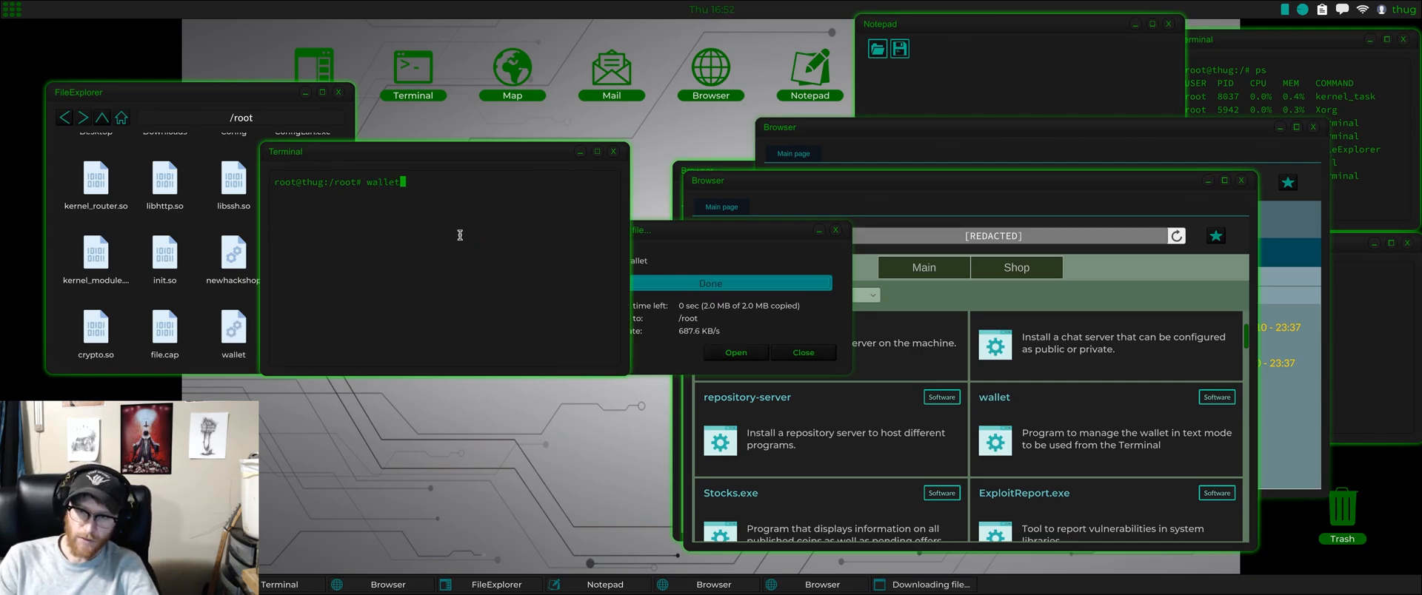
key(Return)
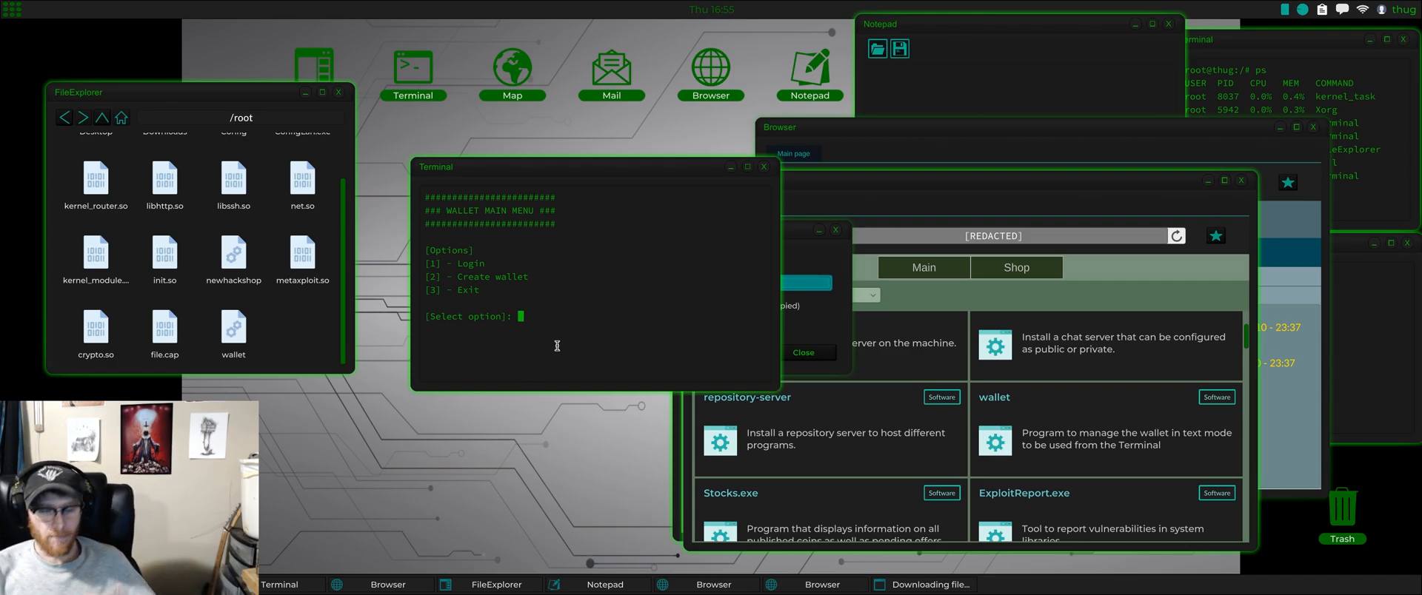
text(1)
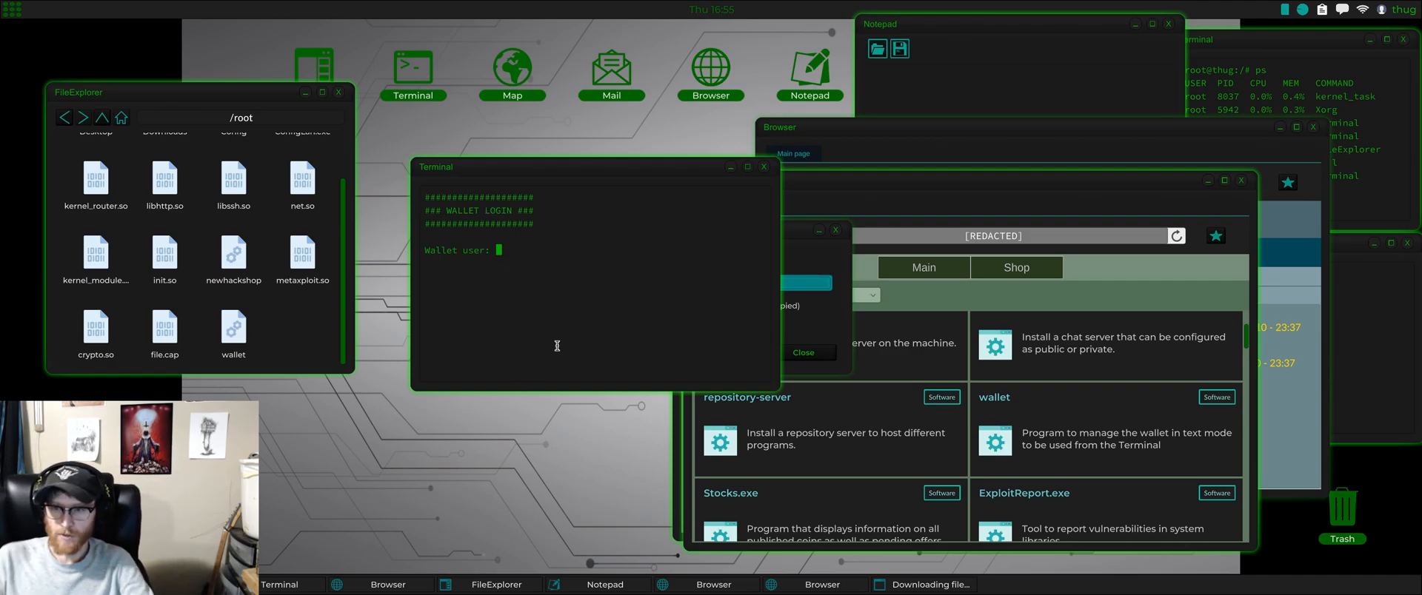
text(thugspeedman)
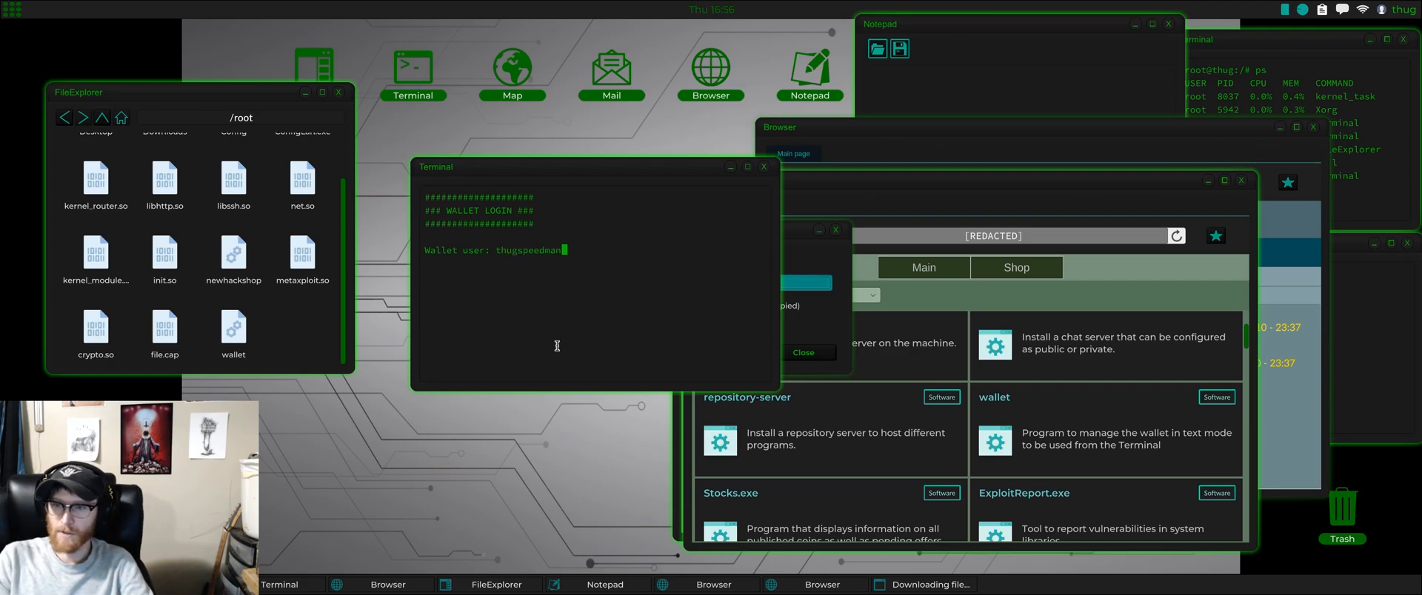
key(Return)
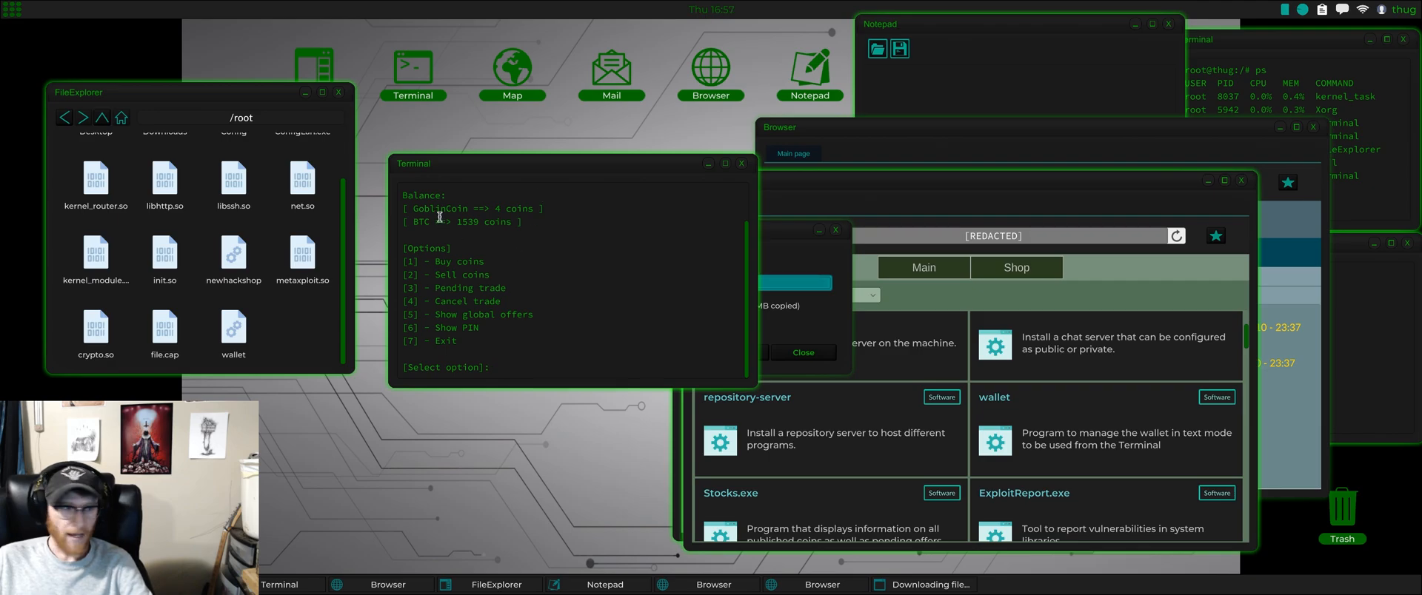
mouse_move(606, 169)
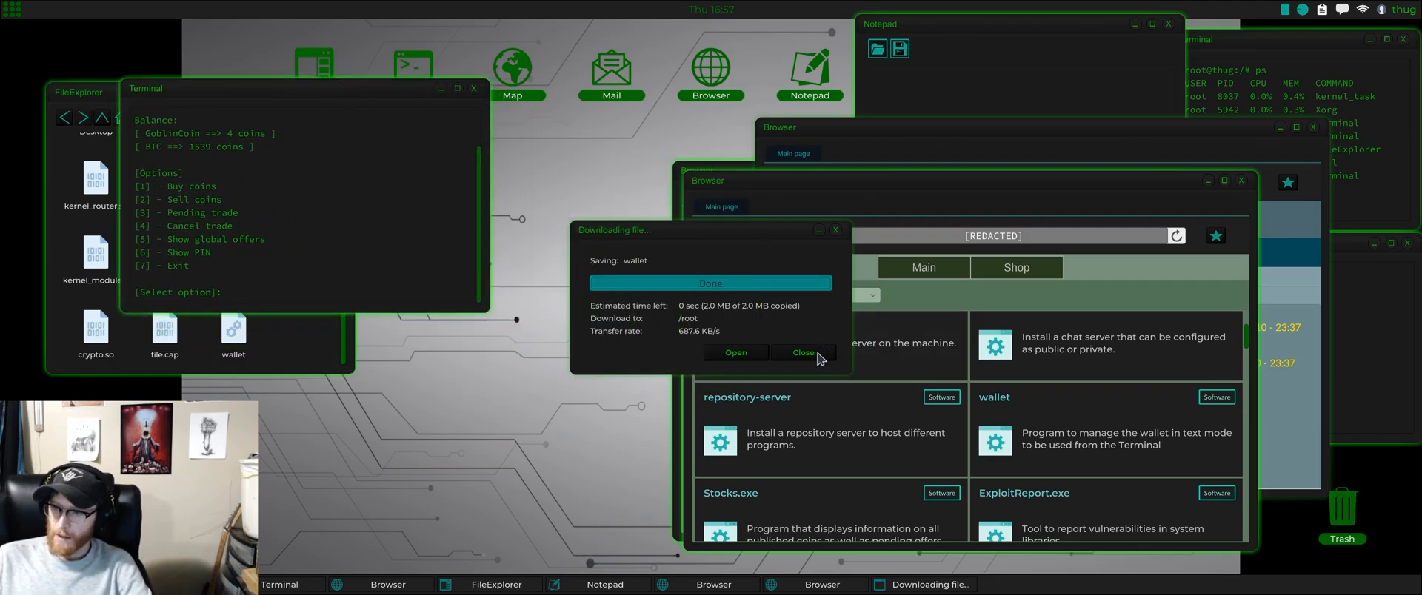
Step: Dismiss the finished wallet download and select the word BTC in the balance
click(801, 353)
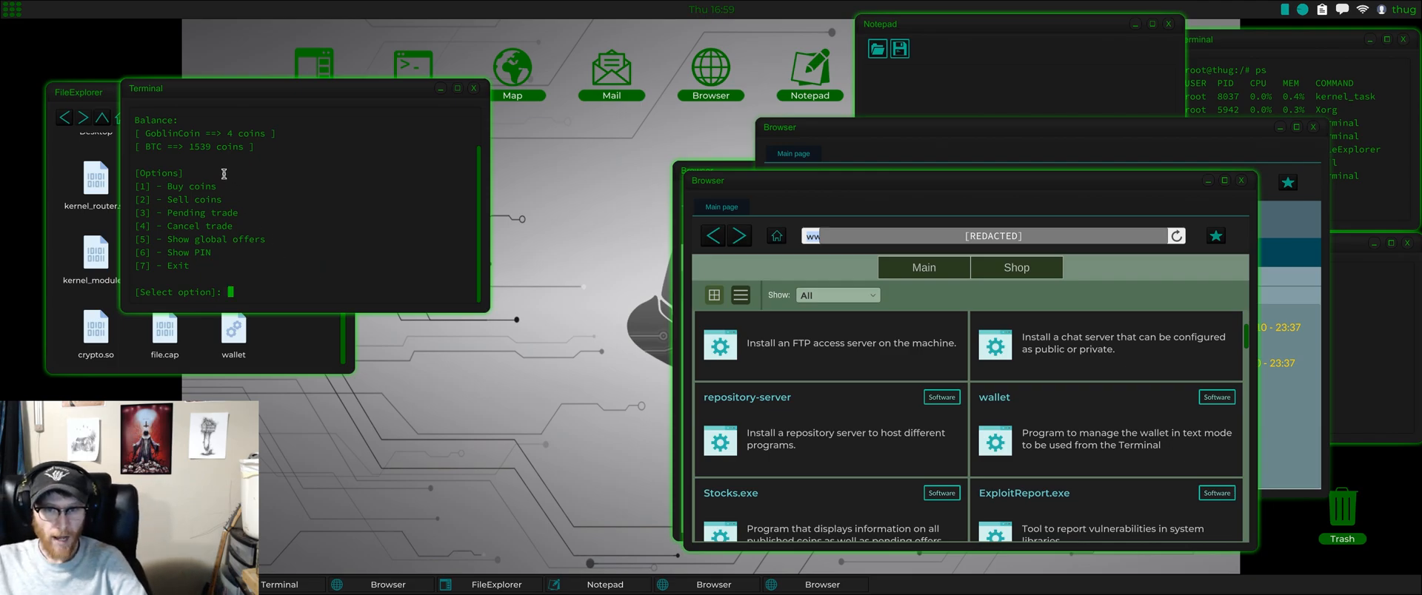
double_click(148, 146)
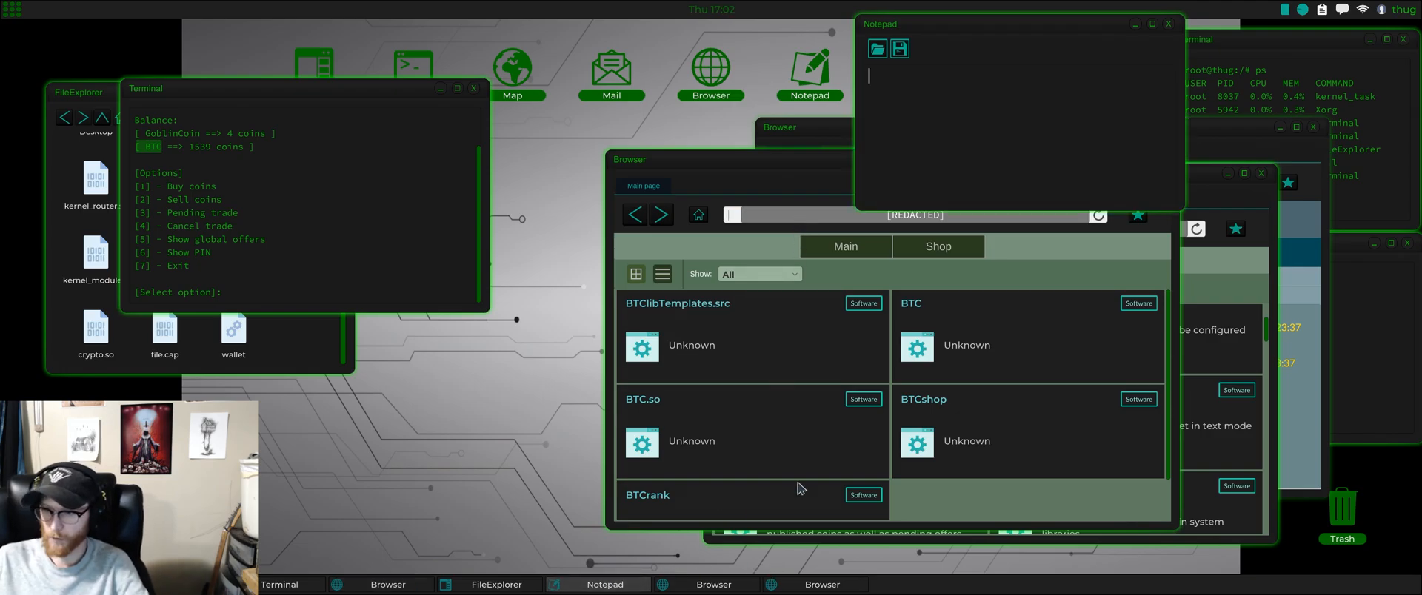
text(www.BTC)
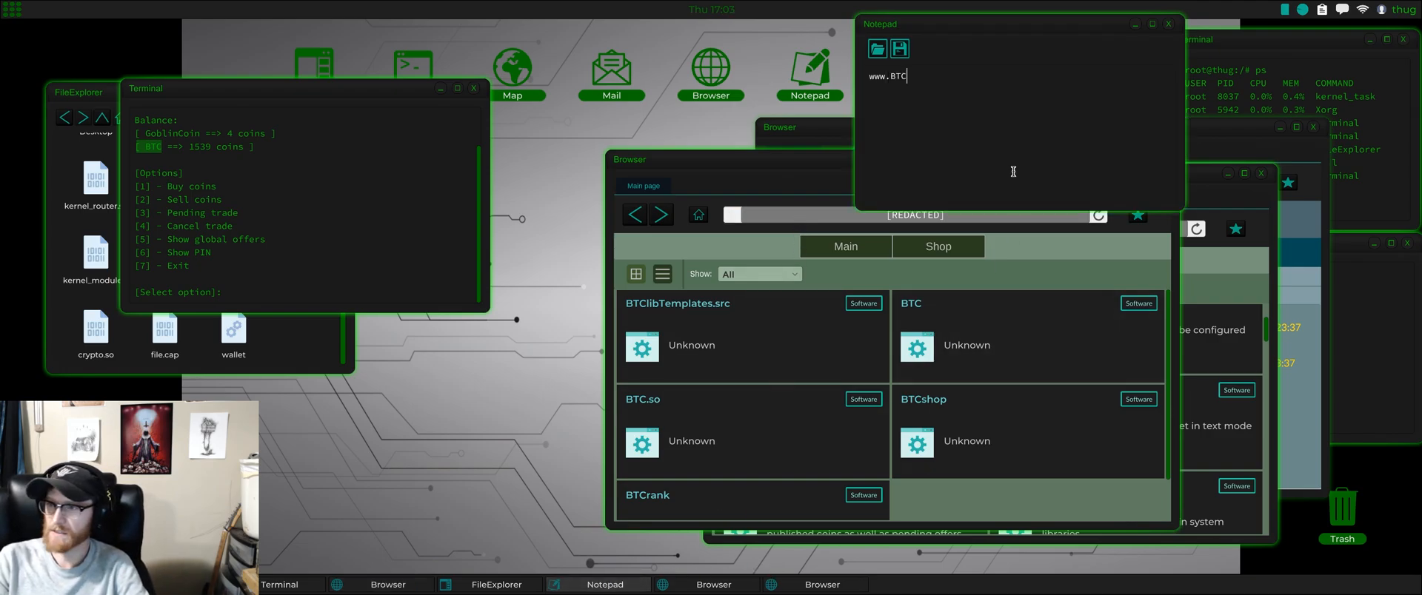
text(.com)
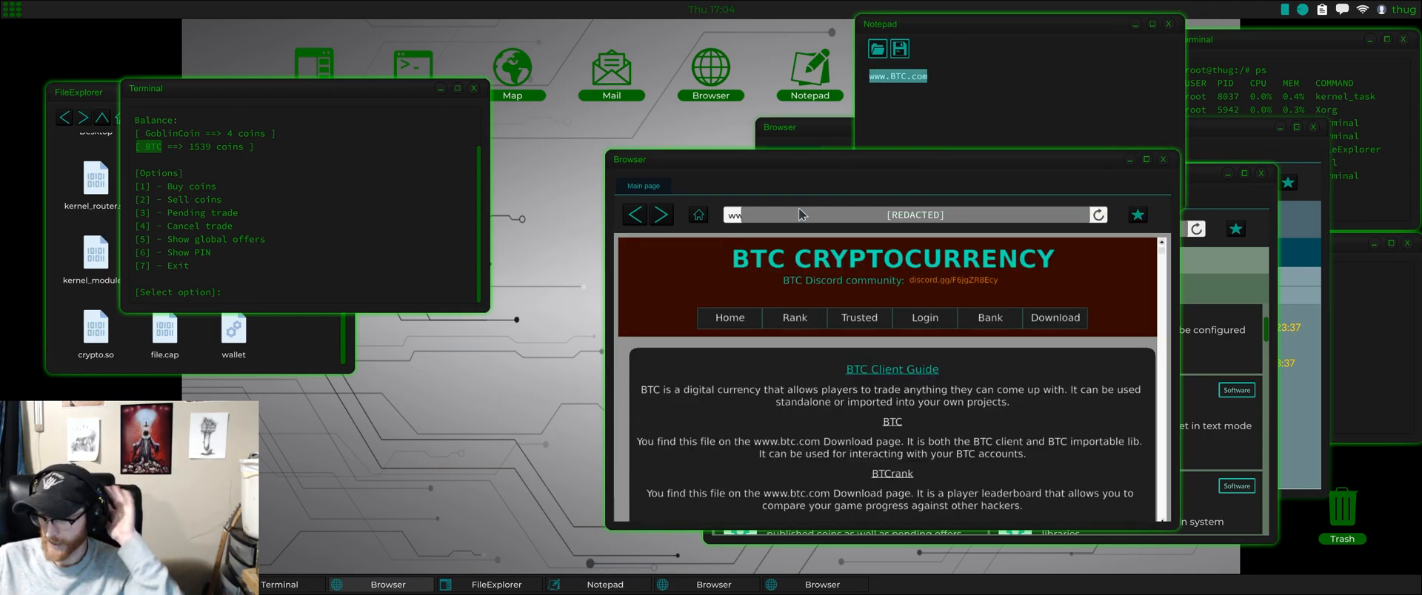
mouse_move(968, 307)
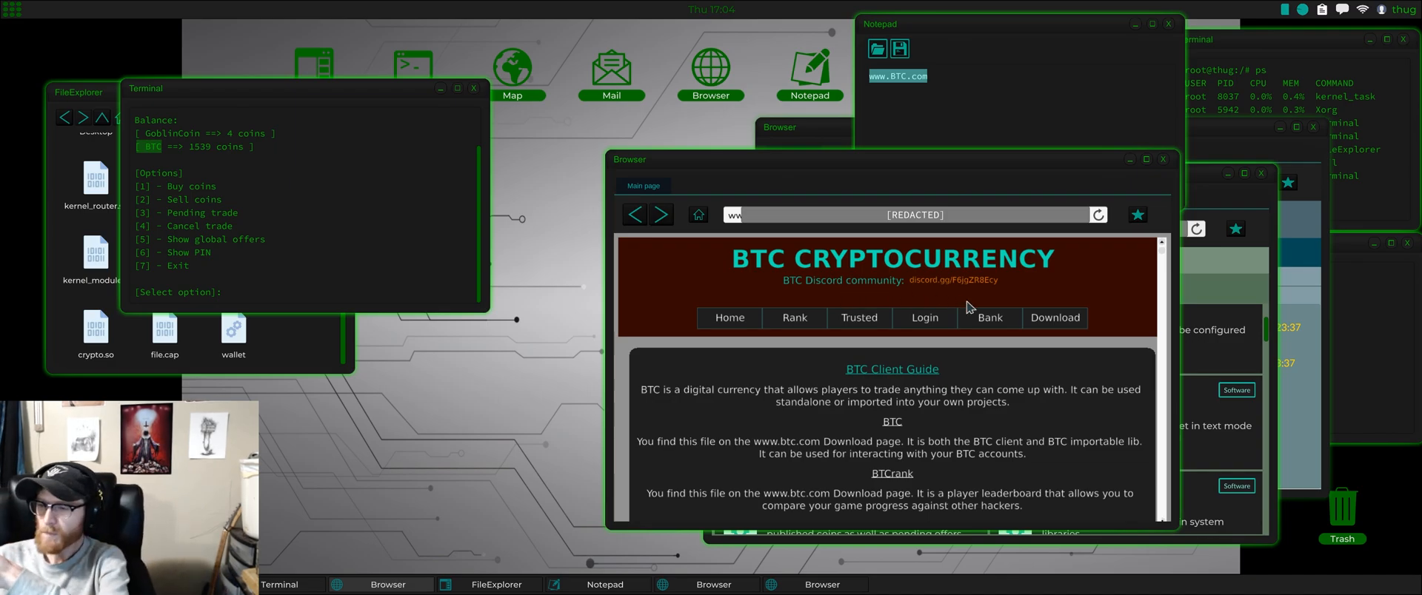
click(1055, 318)
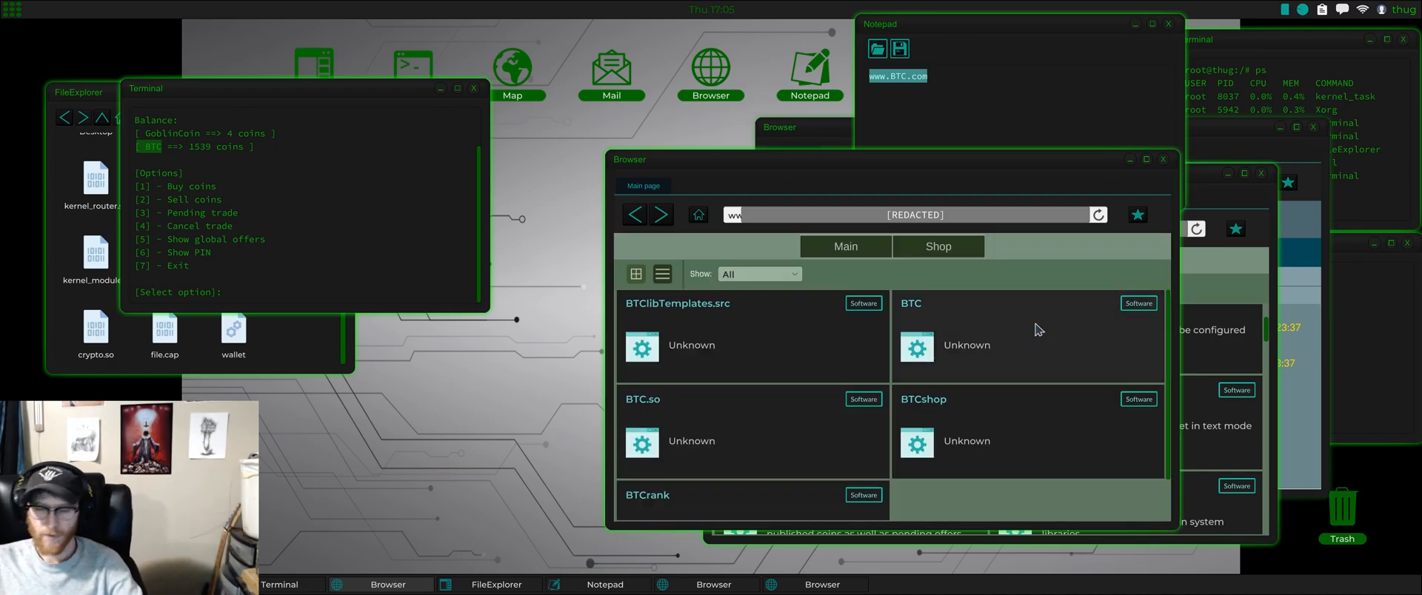
mouse_move(979, 444)
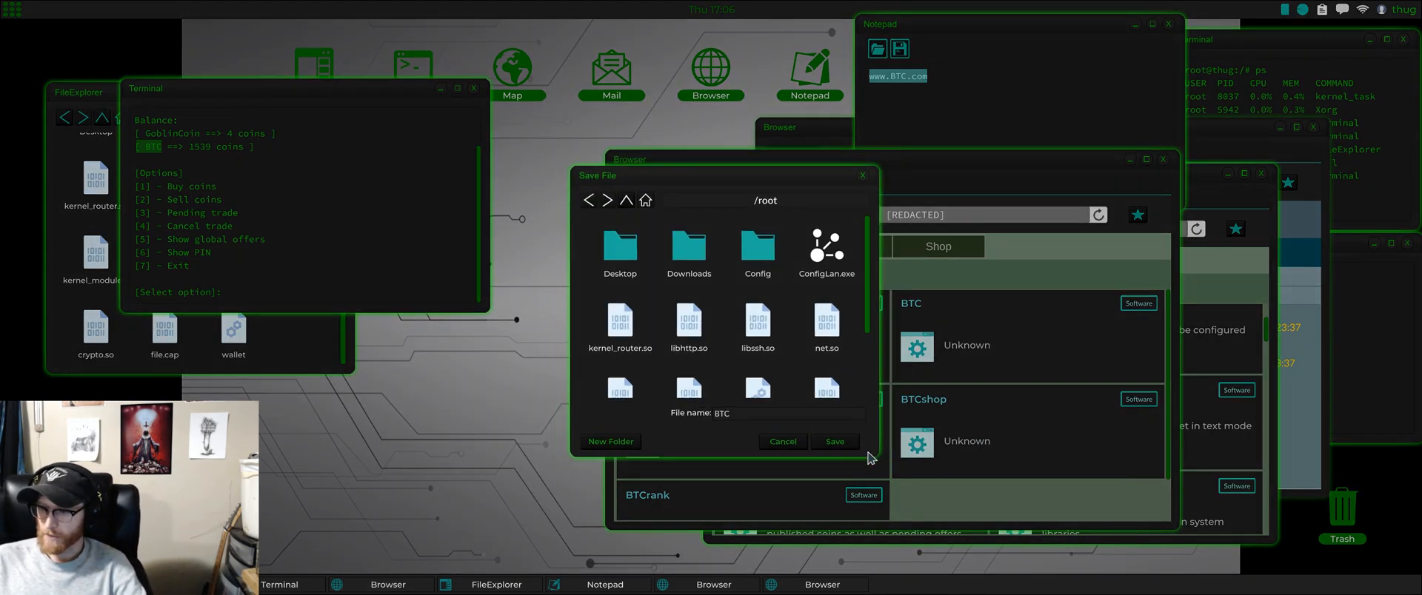
Step: Save the BTC client into /root, dismiss the download dialog and view the BTCshop and BTC.so details
click(833, 441)
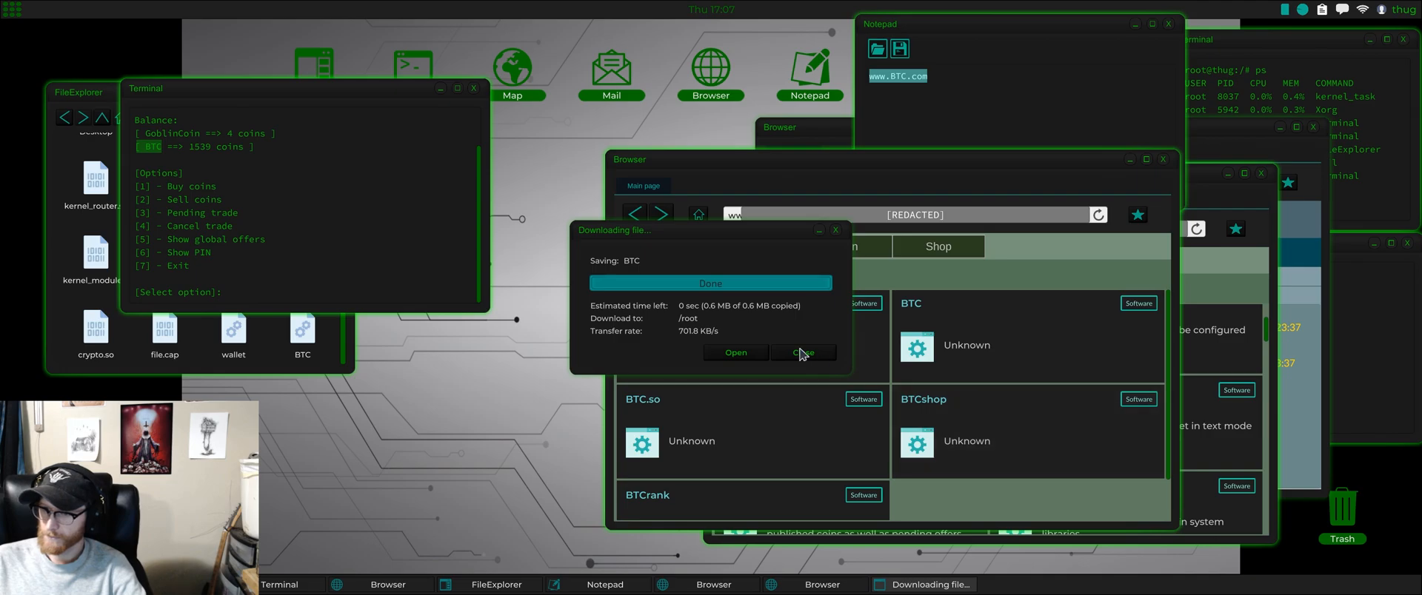
click(801, 353)
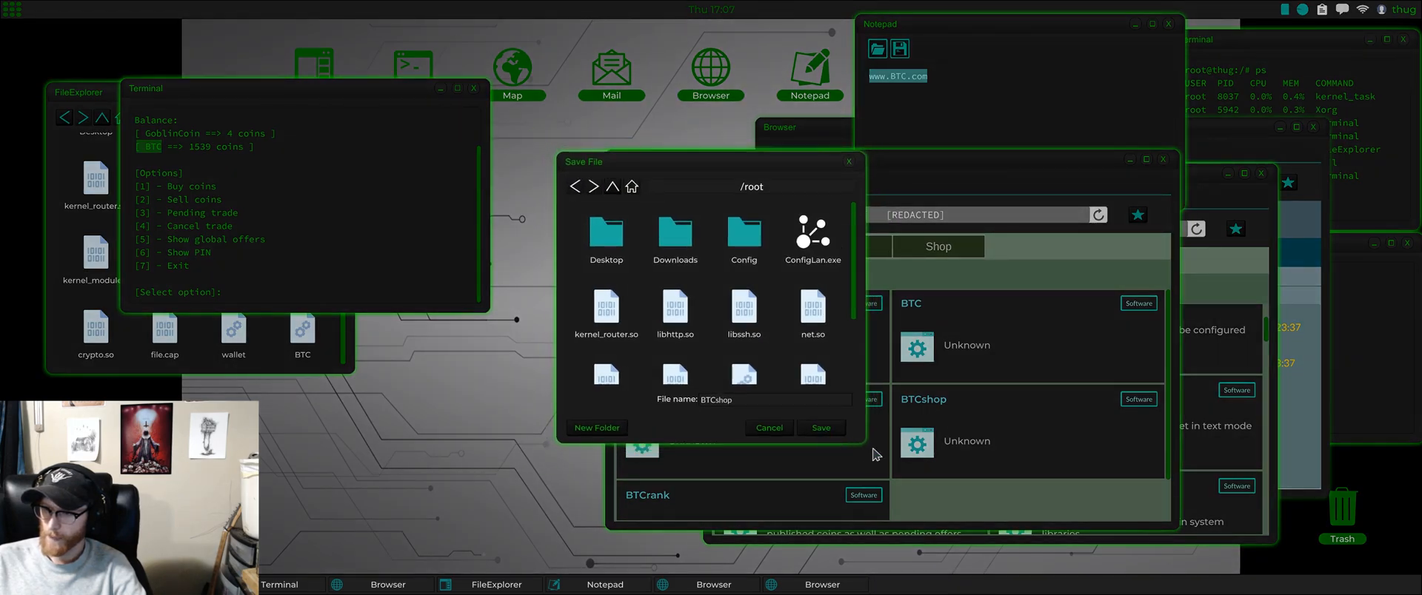
click(820, 428)
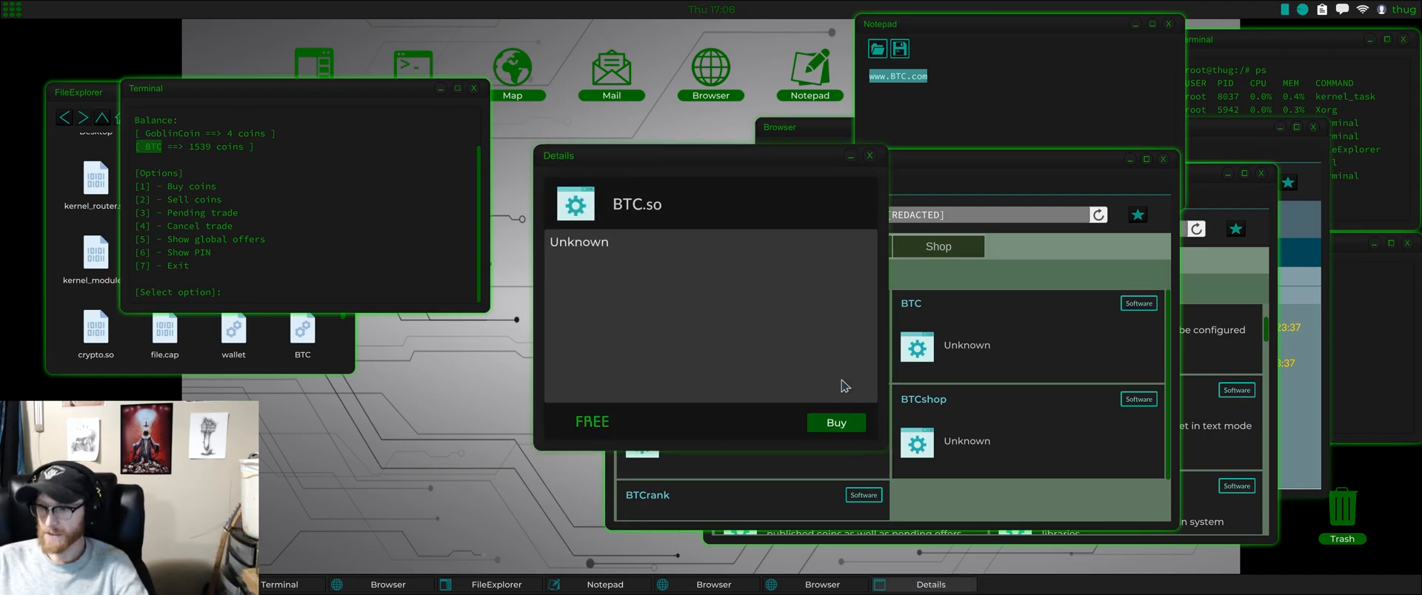
click(834, 422)
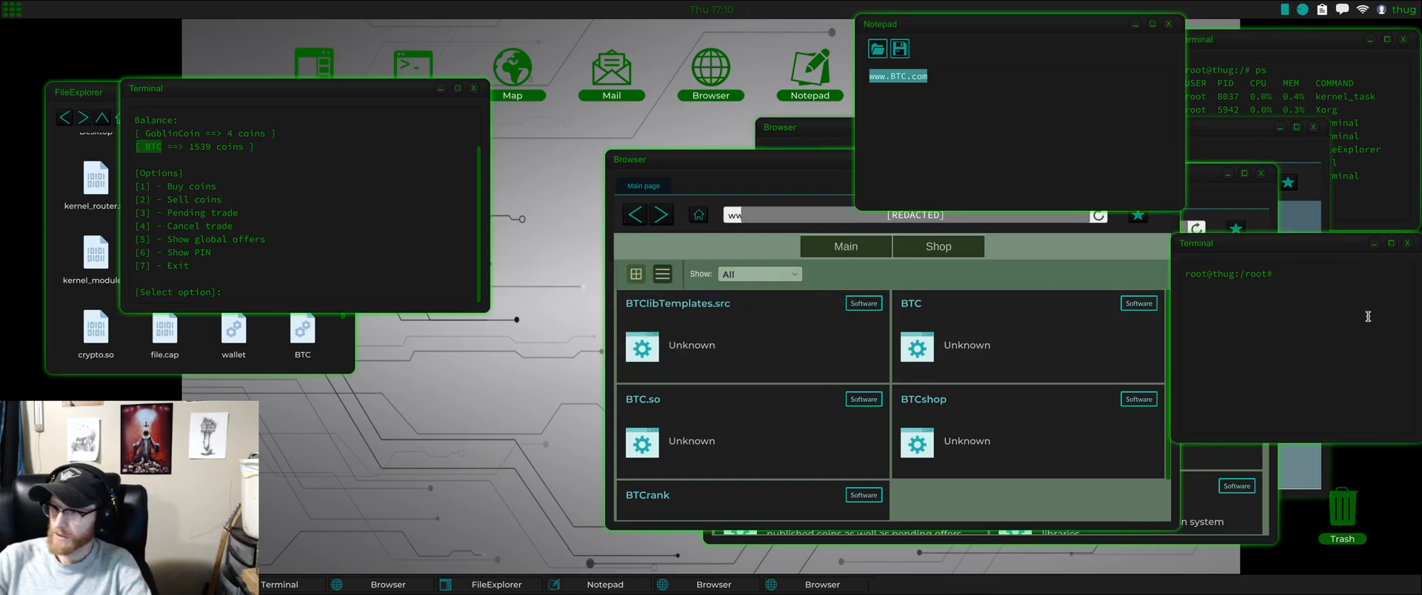
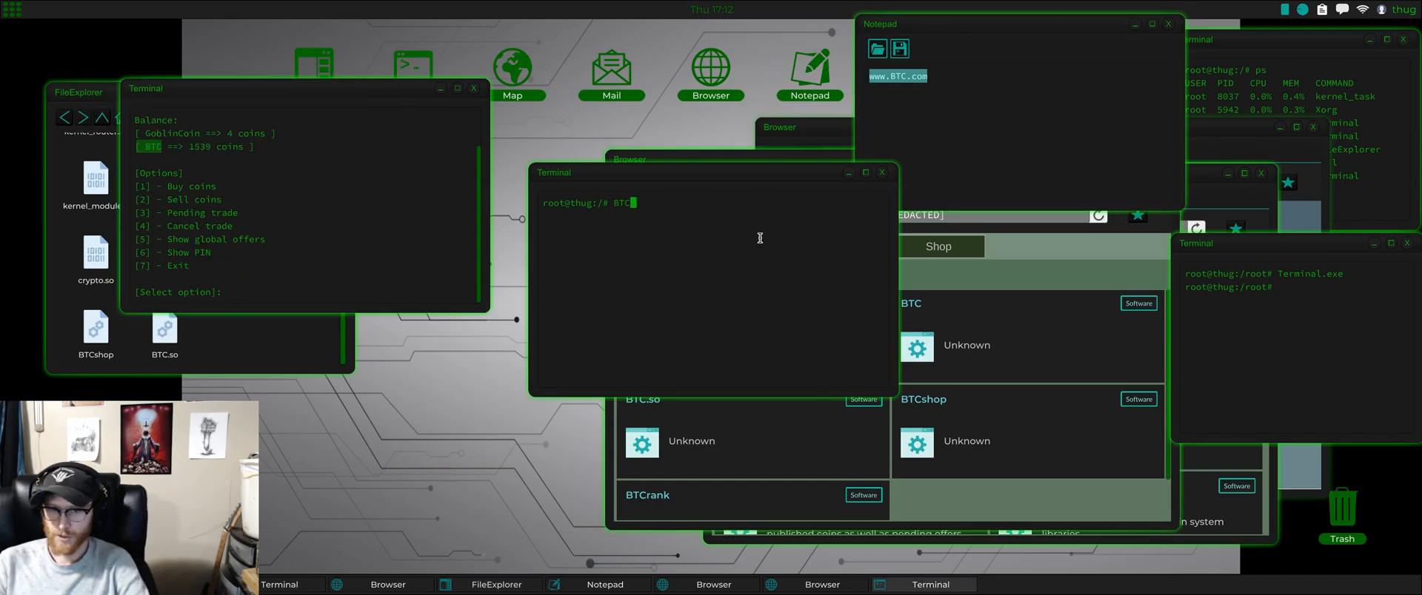
key(Return)
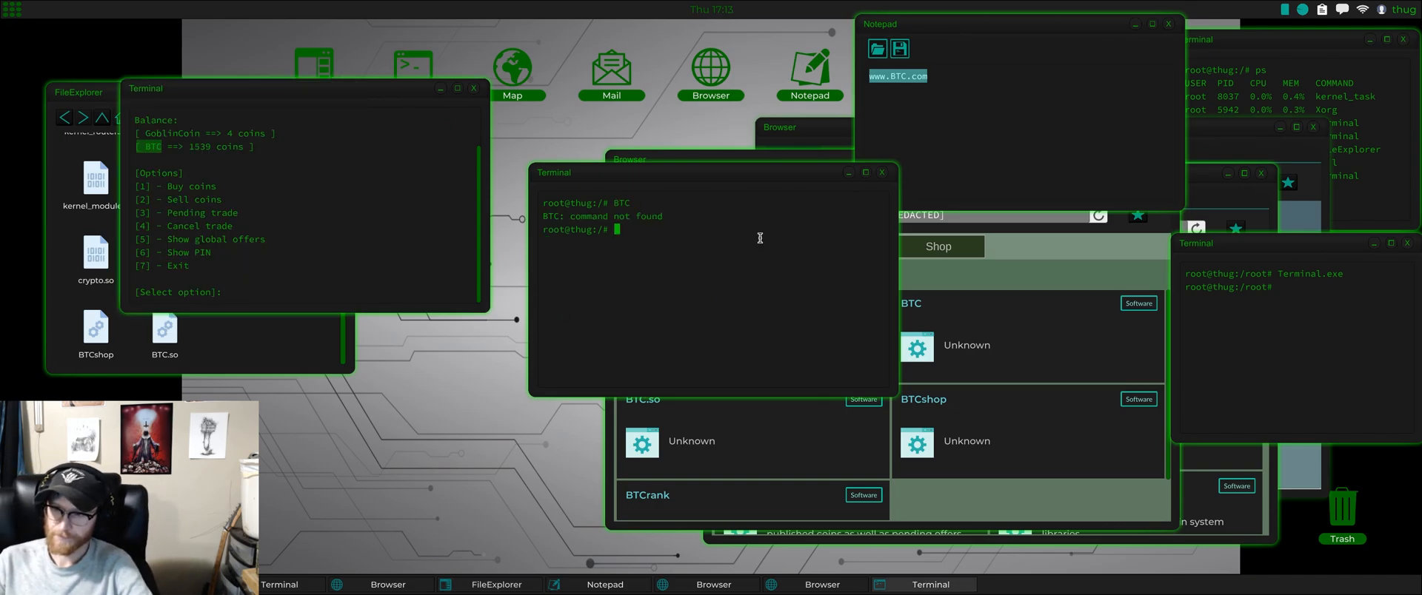
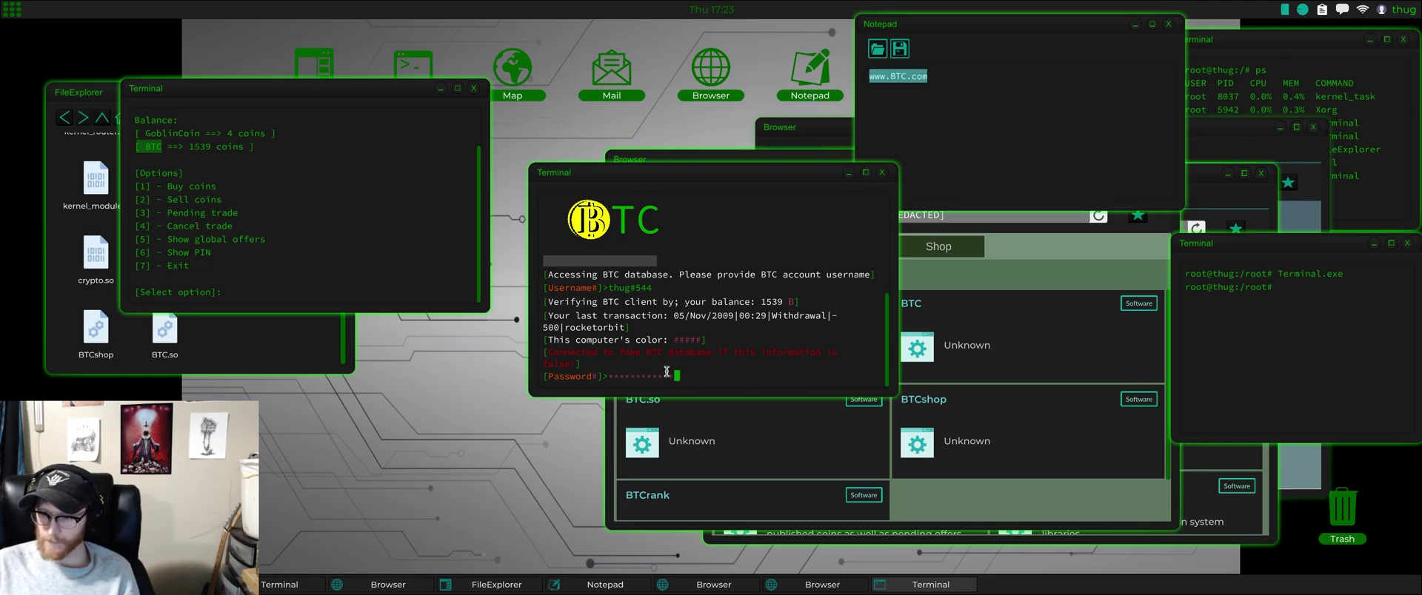
Step: Submit the BTC account password to log in and show the 1539 balance
key(Return)
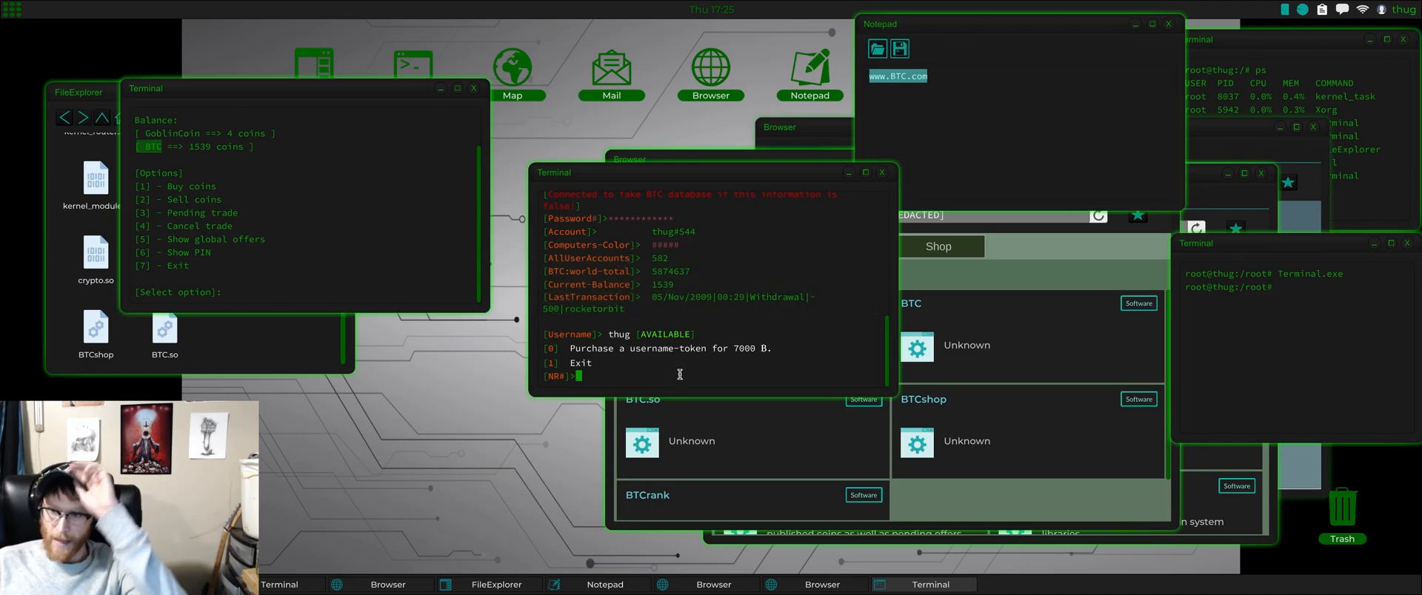
mouse_move(679, 375)
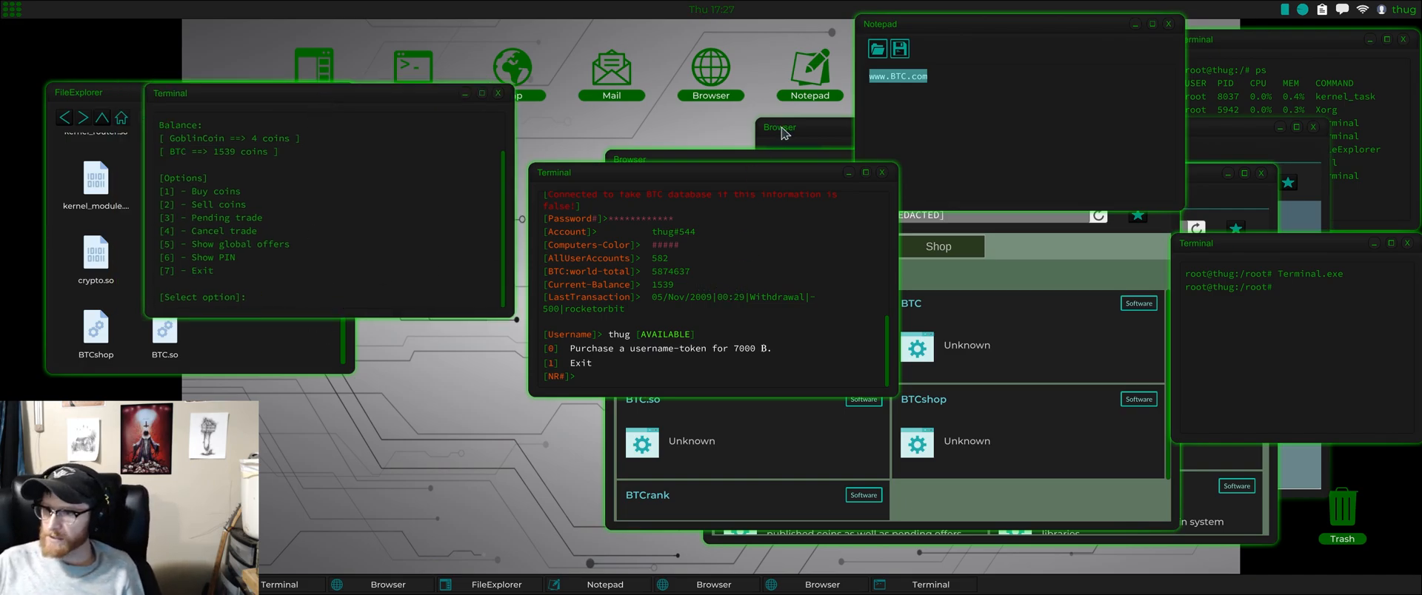
Step: Bring the bank page forward and choose to buy coins, confirming BTC as the coin
click(778, 128)
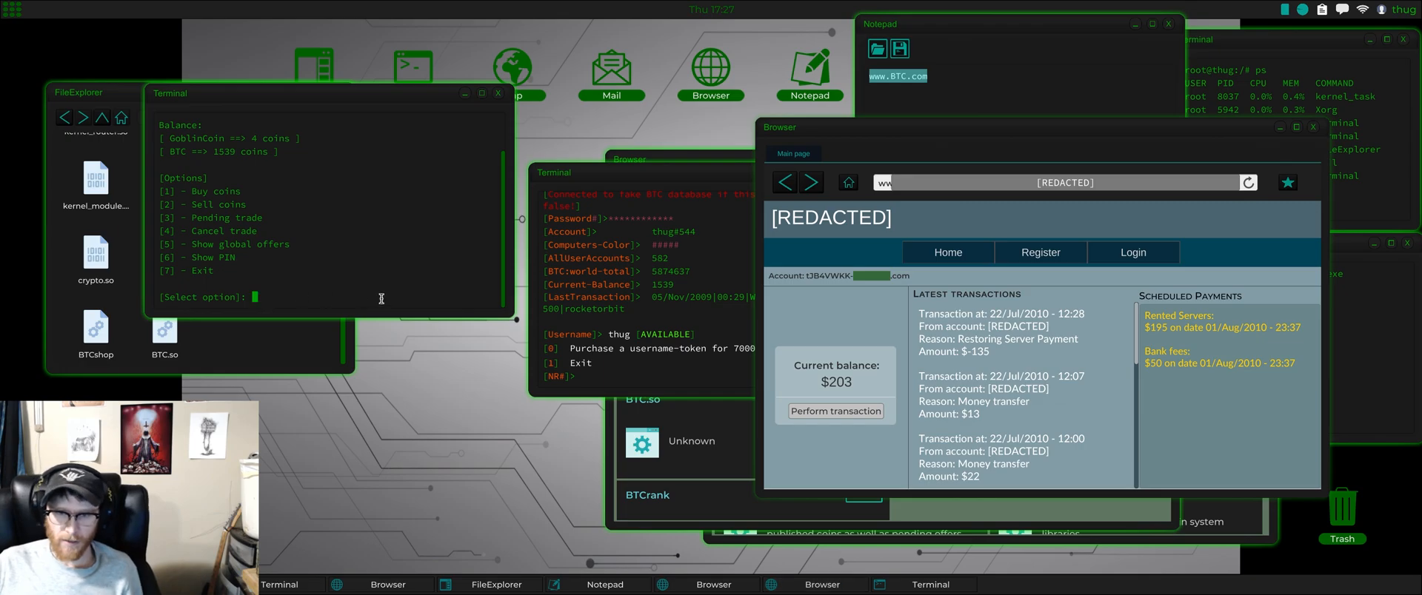
text(1)
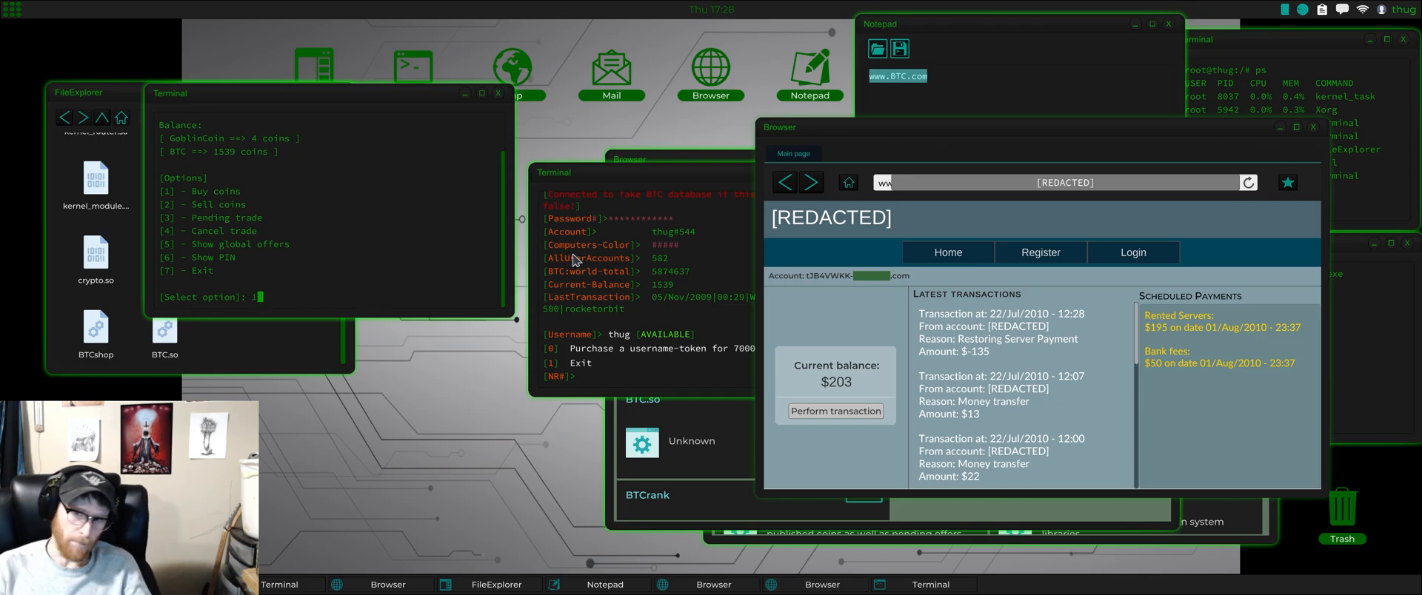
key(Return)
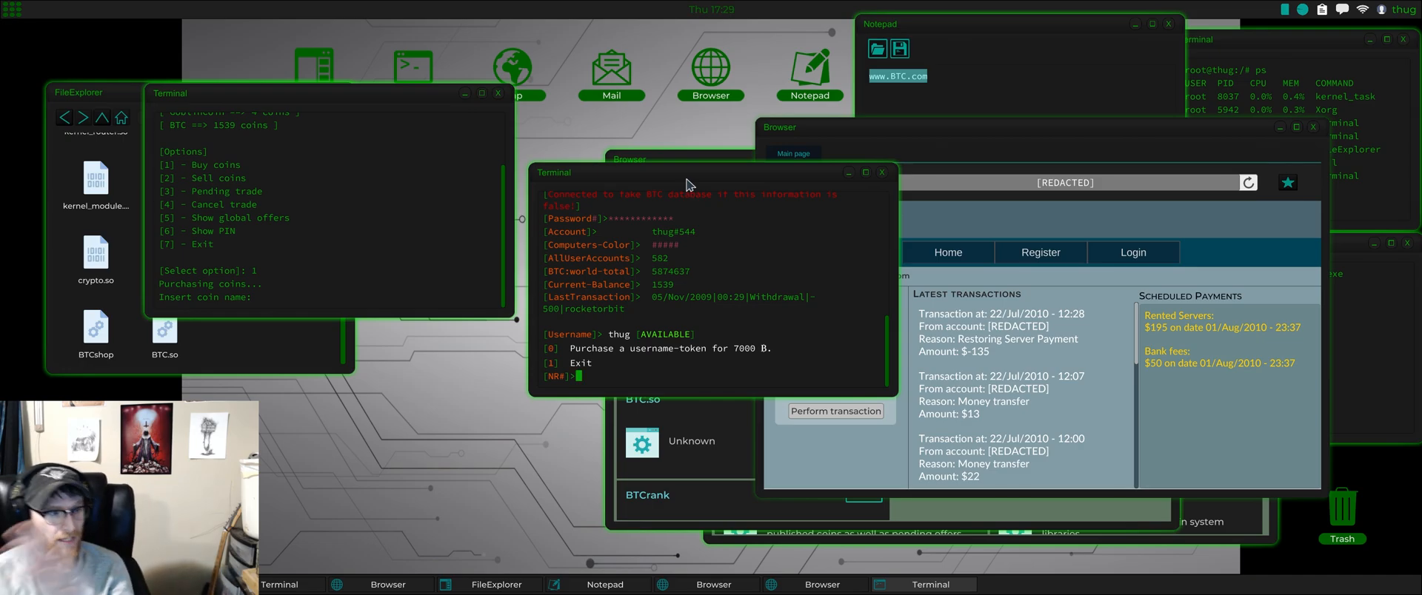
mouse_move(551, 190)
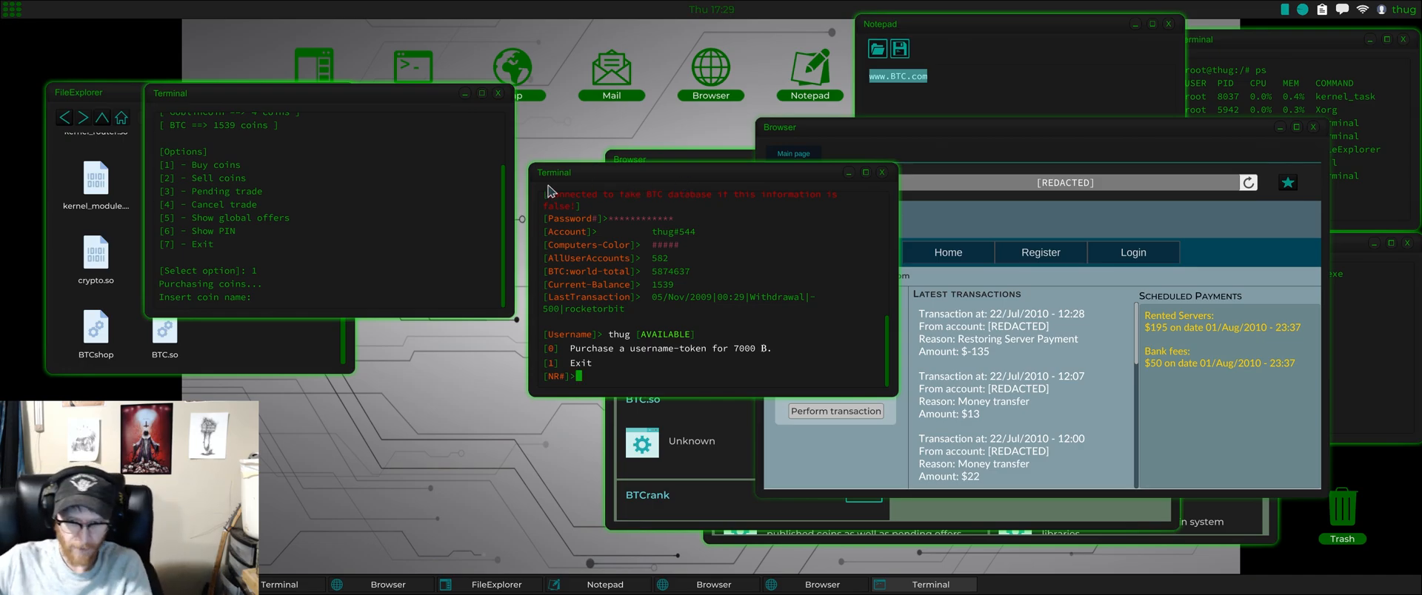
text(BTC)
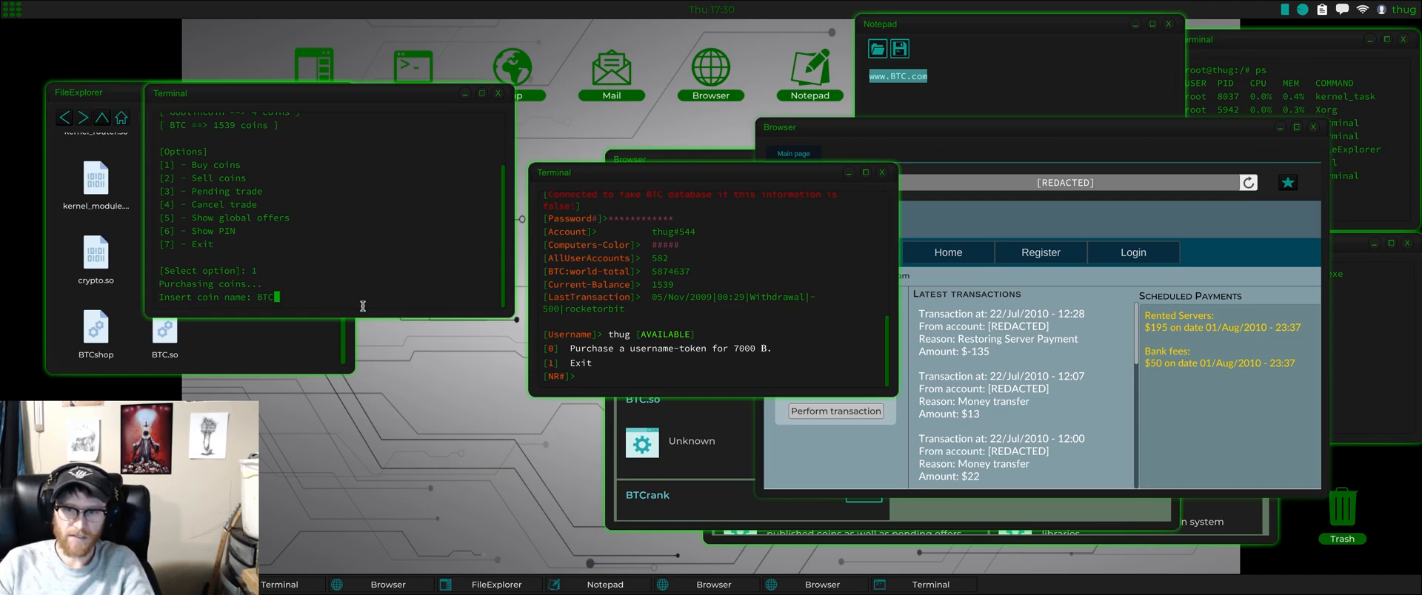
key(Return)
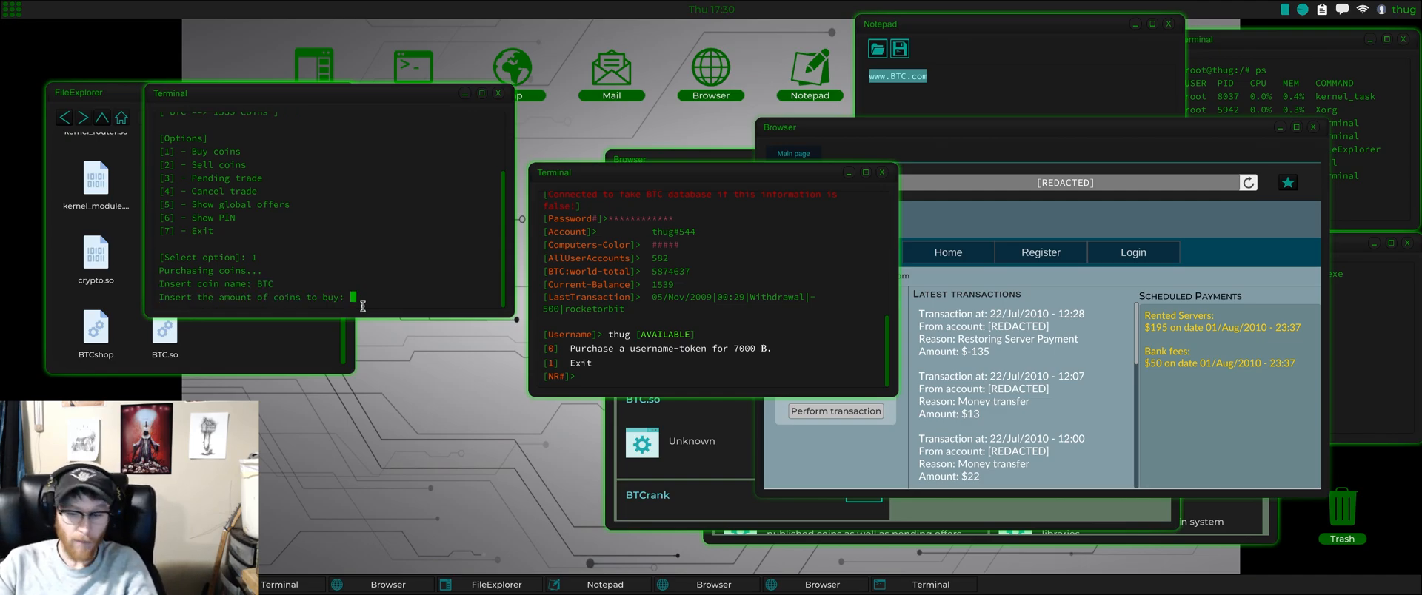
Step: Order 200 coins at price 1 for the subwallet 'thug#544'
text(2)
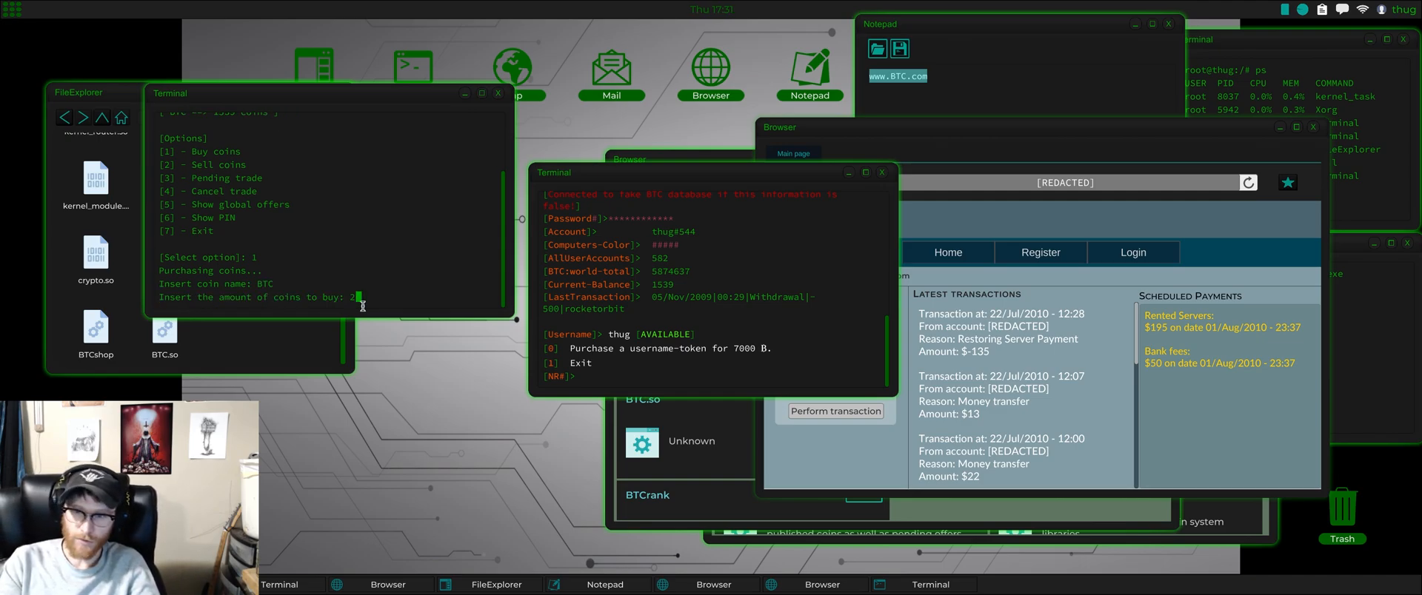
text(00)
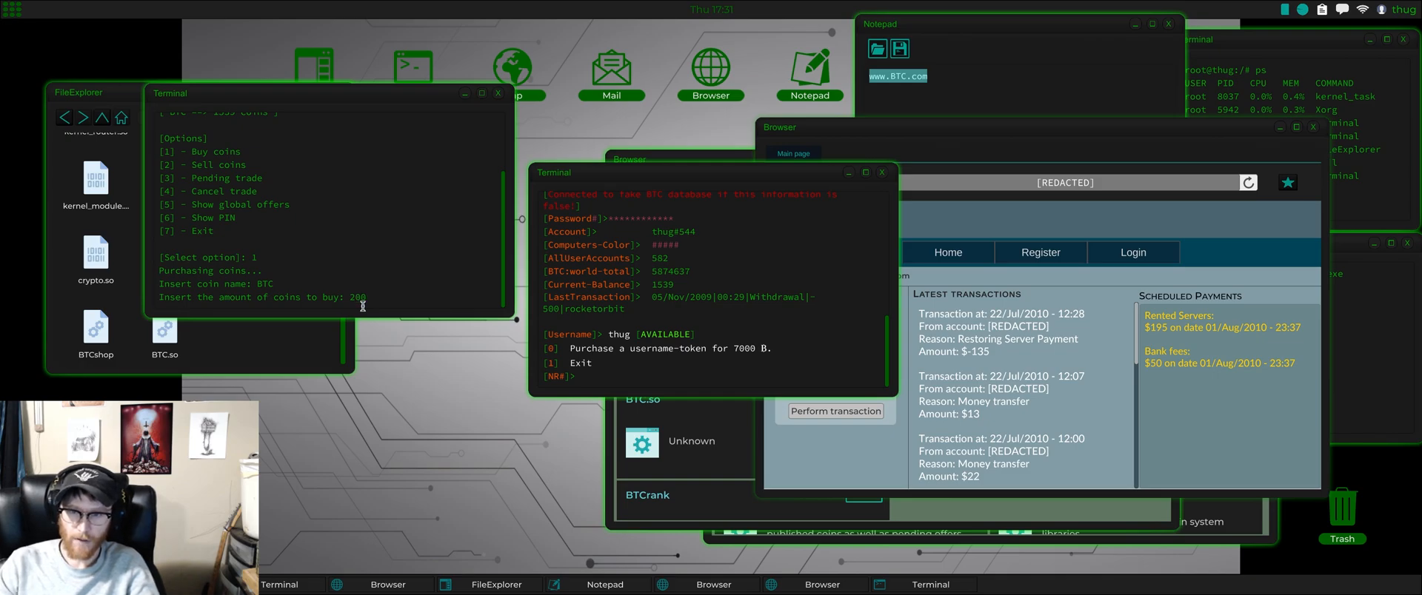
key(Return)
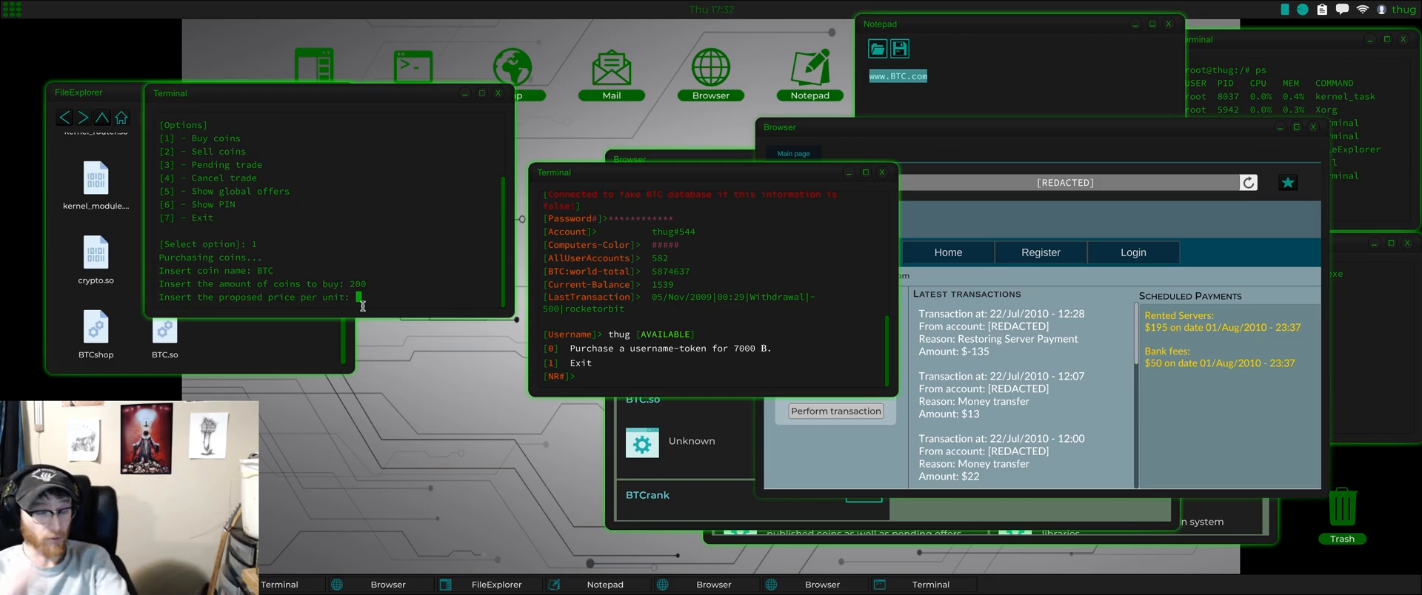
text(1)
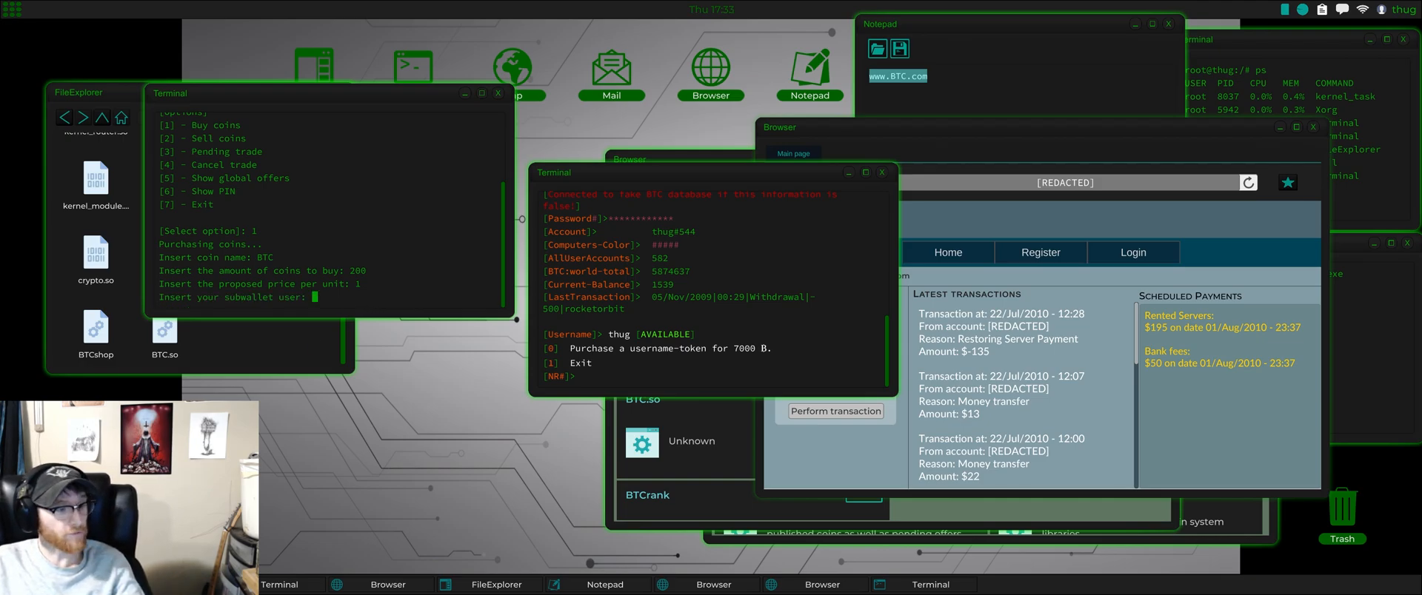
text(thug#544)
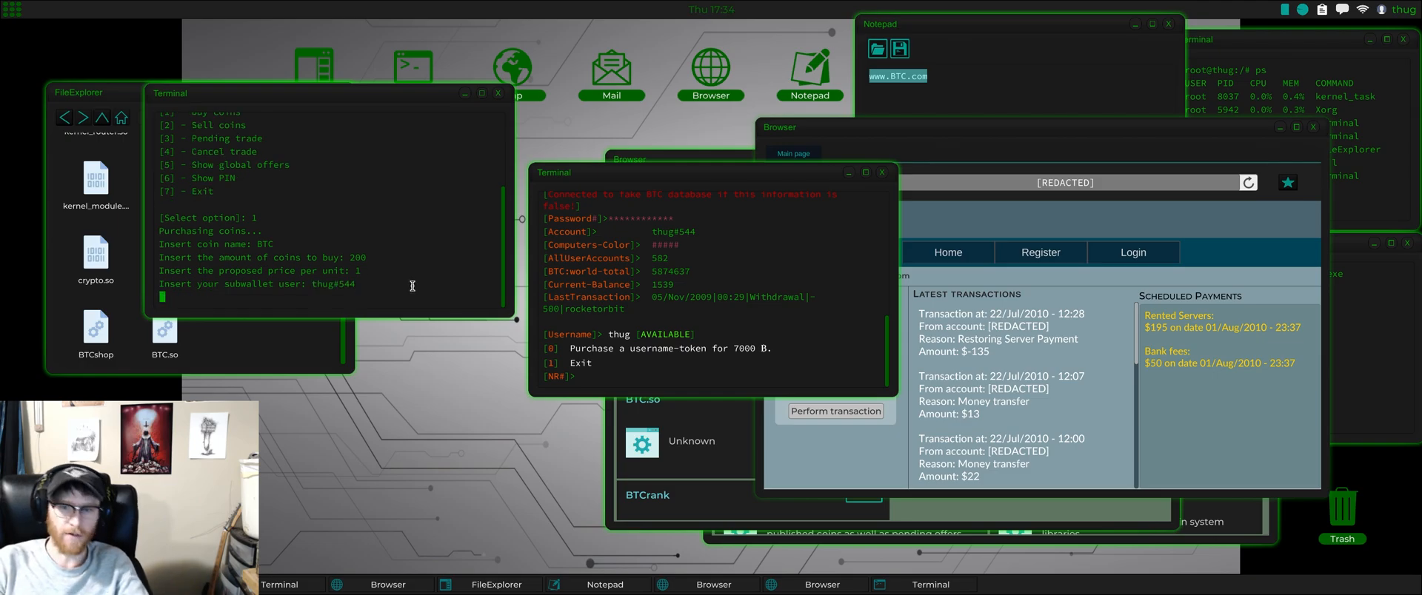
key(Return)
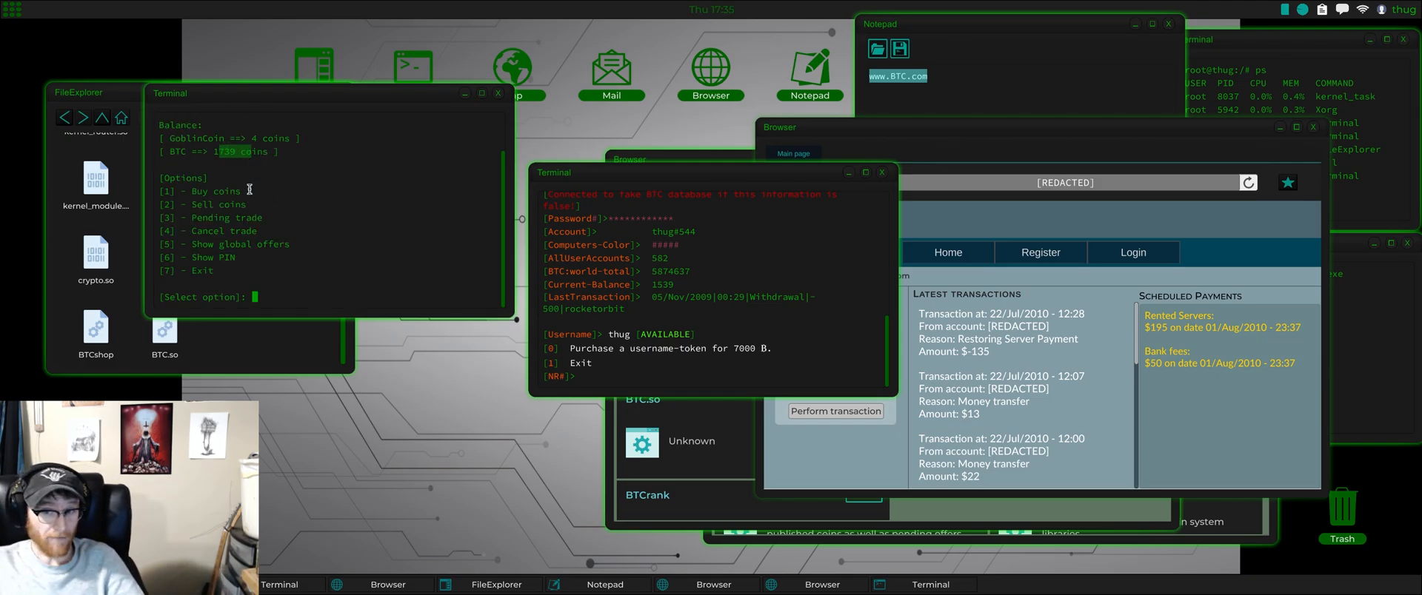
Step: Reload the bank page to show the $200 BTC coins purchase in the transactions
click(1132, 252)
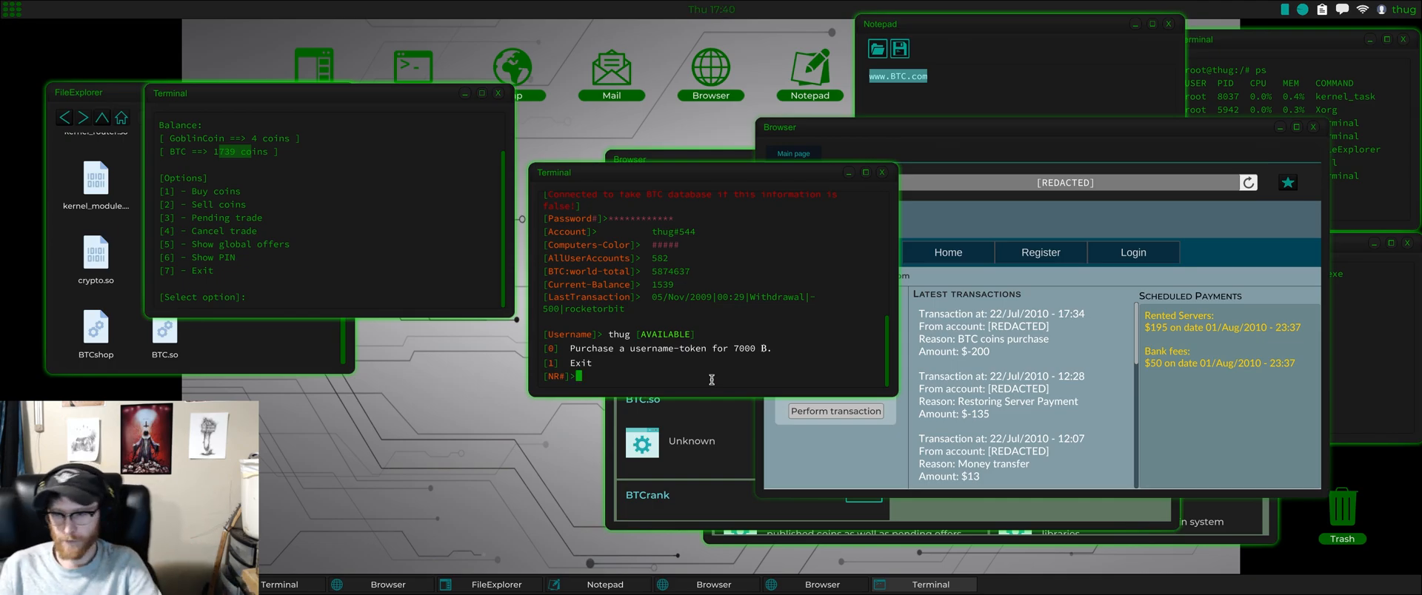
Step: Quit the BTC client with Ctrl+C, move into /root and start the BTC shop program
key(ctrl+c)
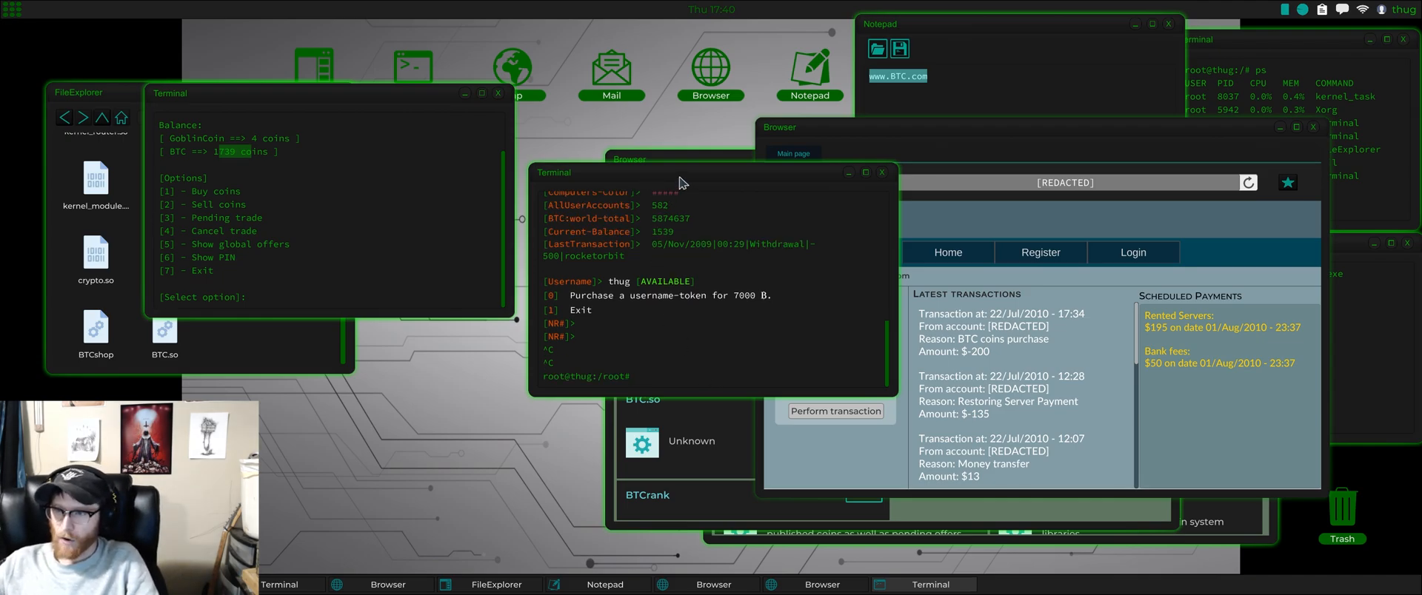
text(BTC)
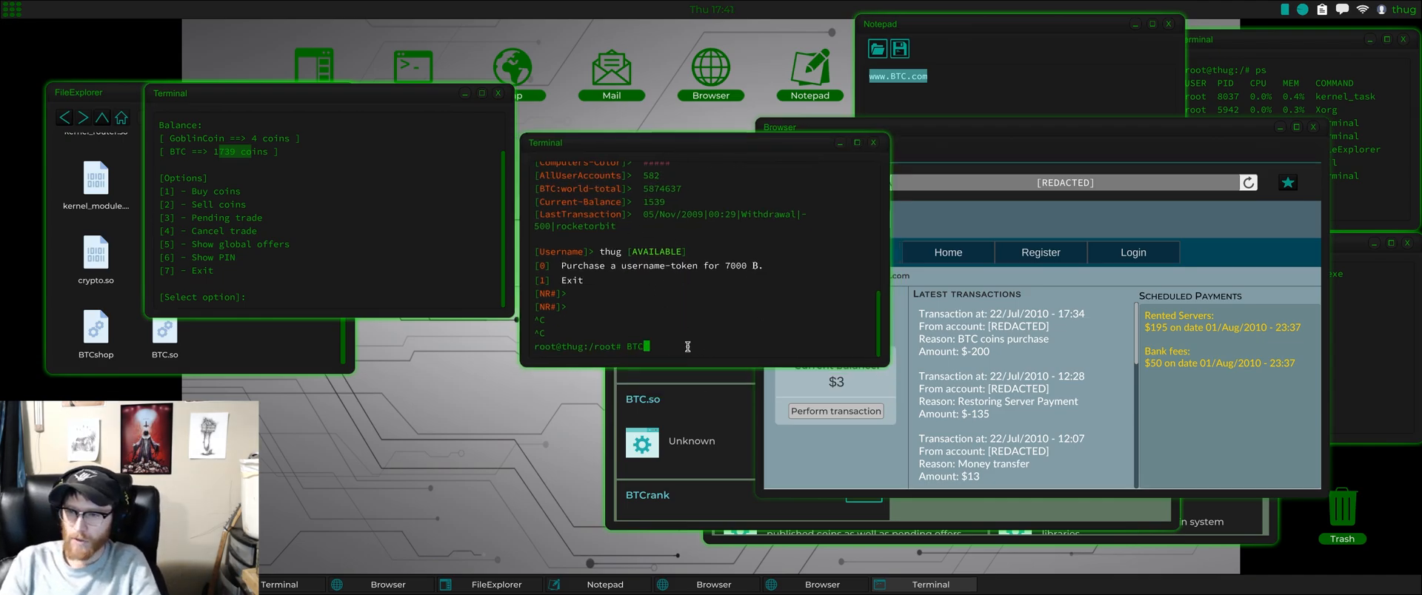
text(cd /r)
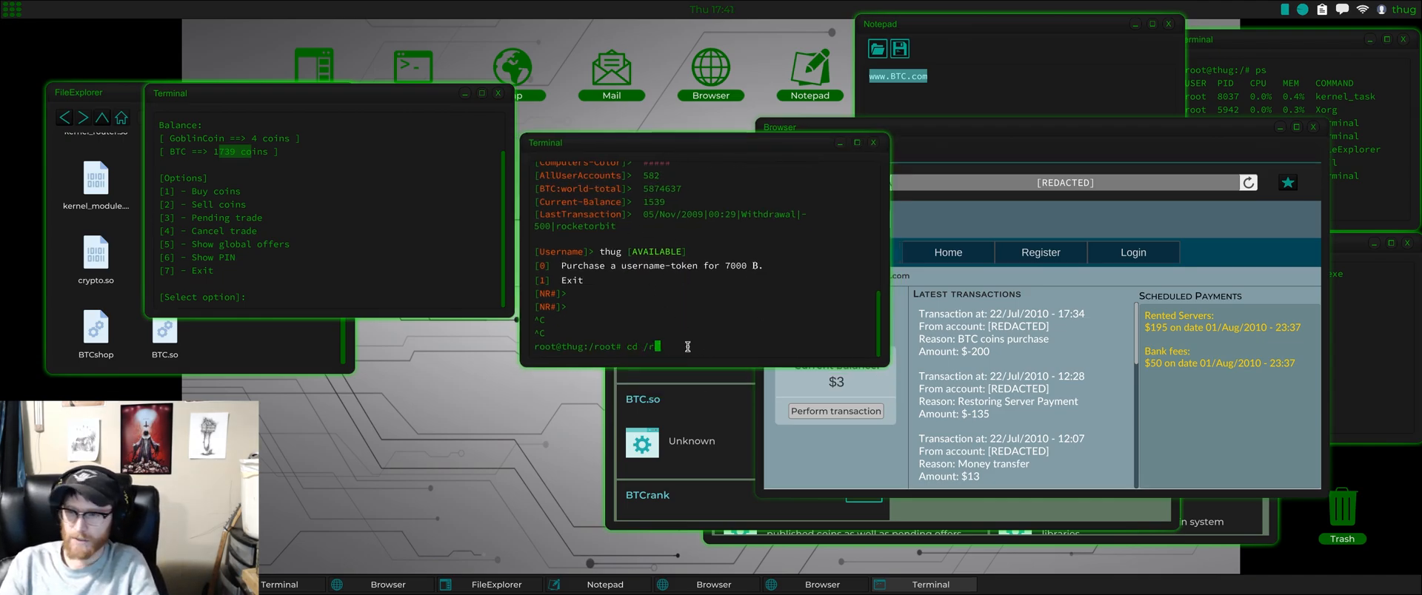
key(Return)
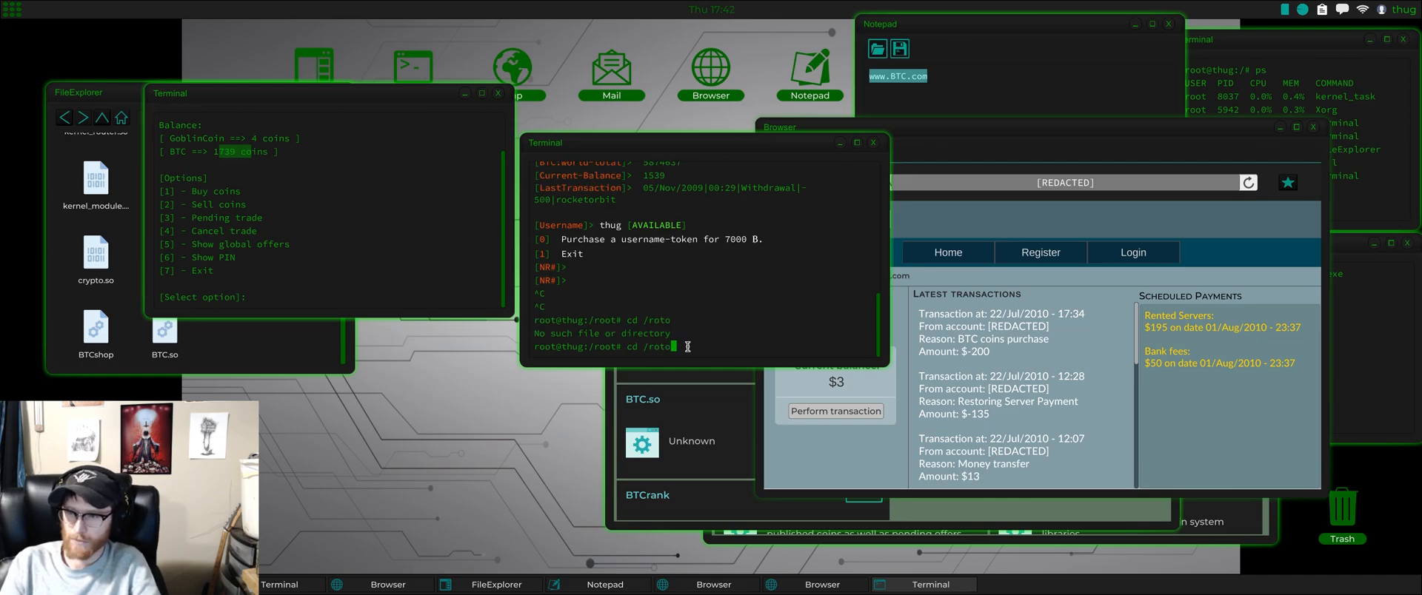
key(Return)
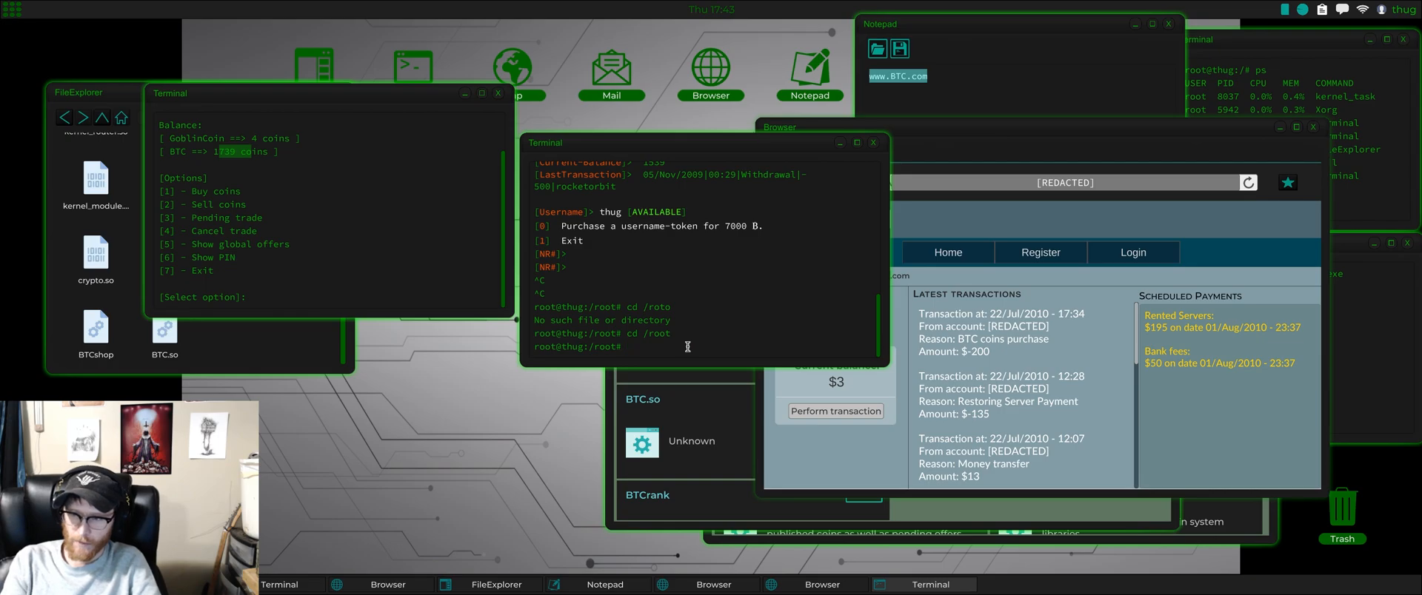
text(BTC)
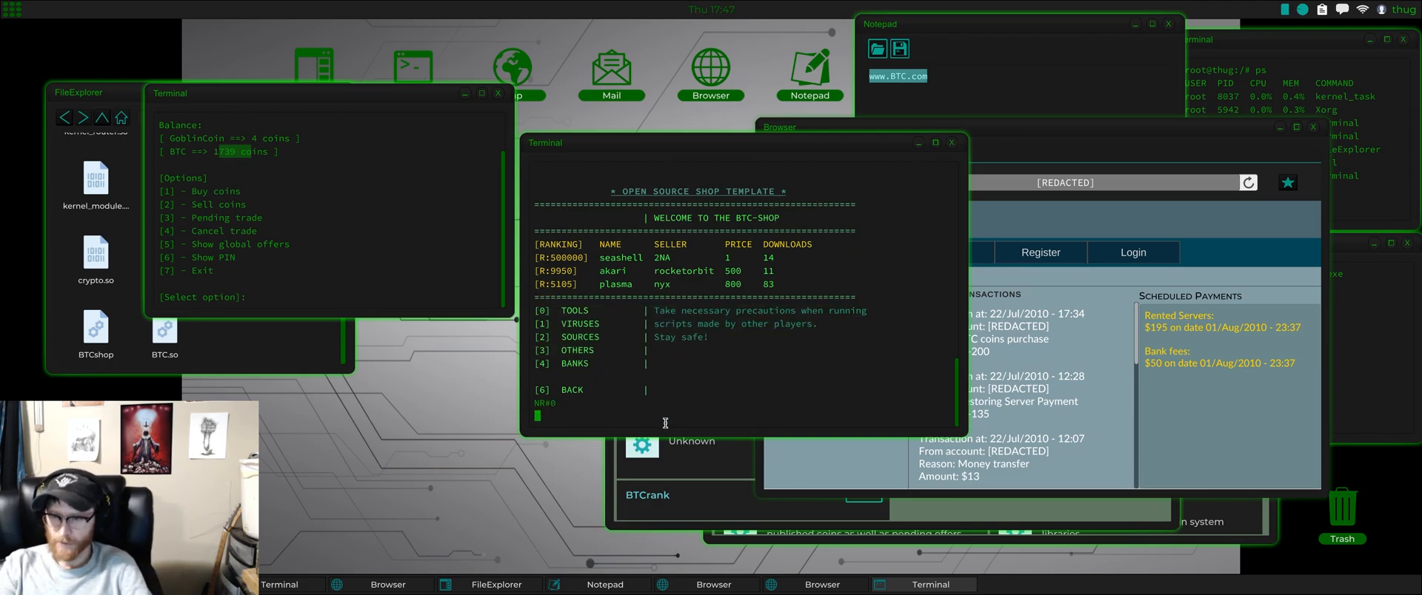
scroll(down, 3)
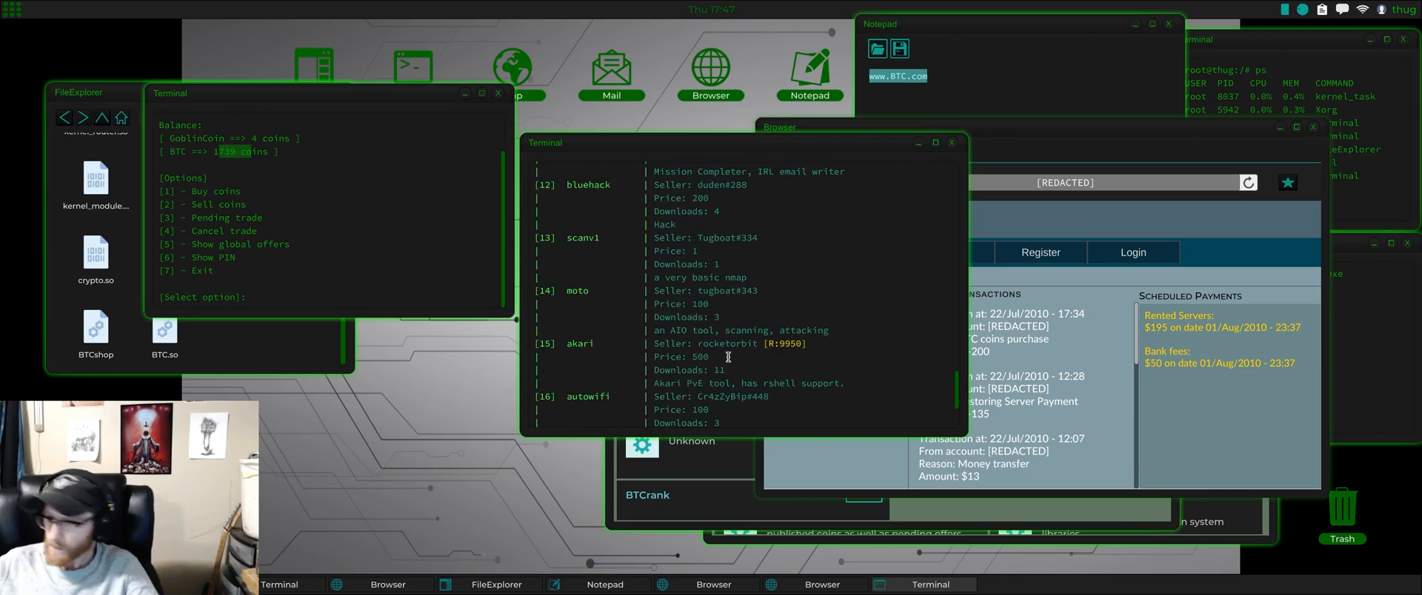
scroll(up, 3)
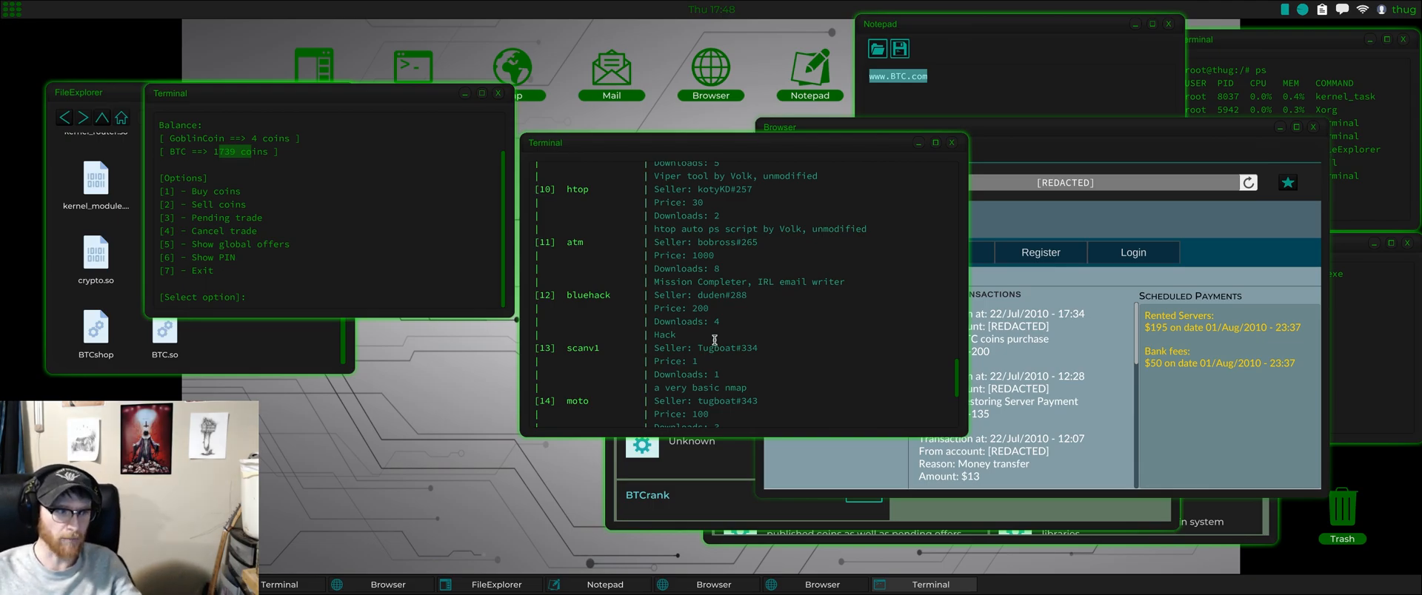
scroll(up, 3)
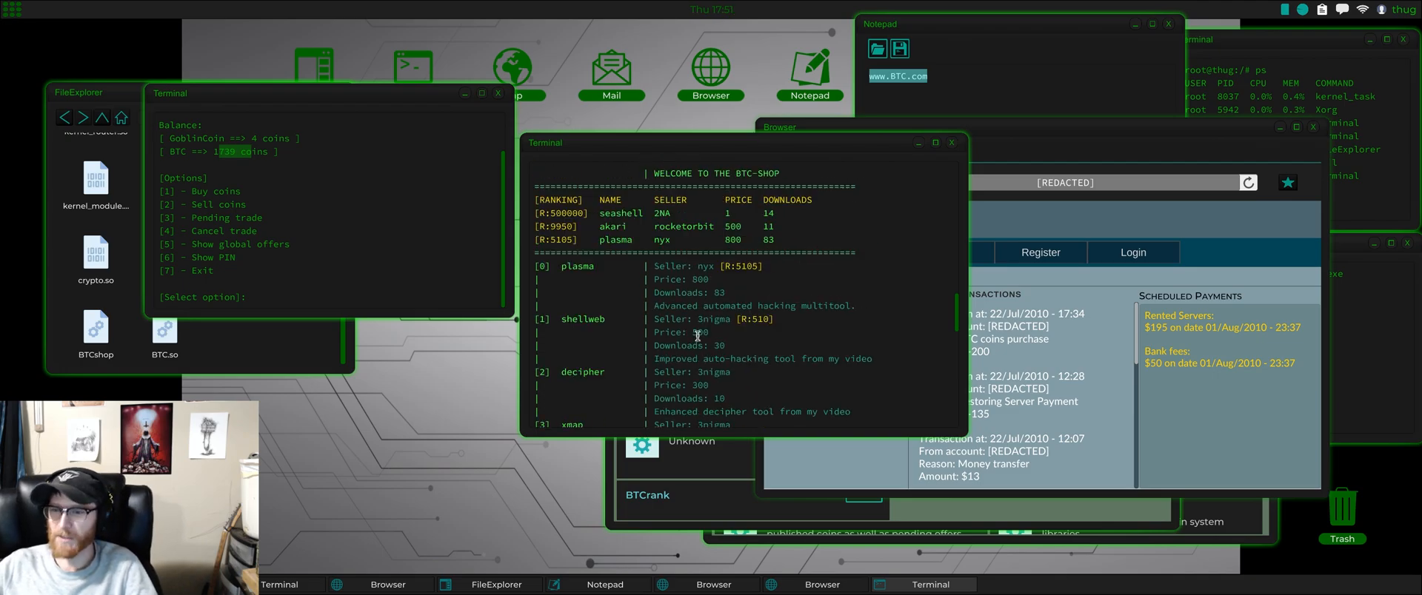
scroll(down, 3)
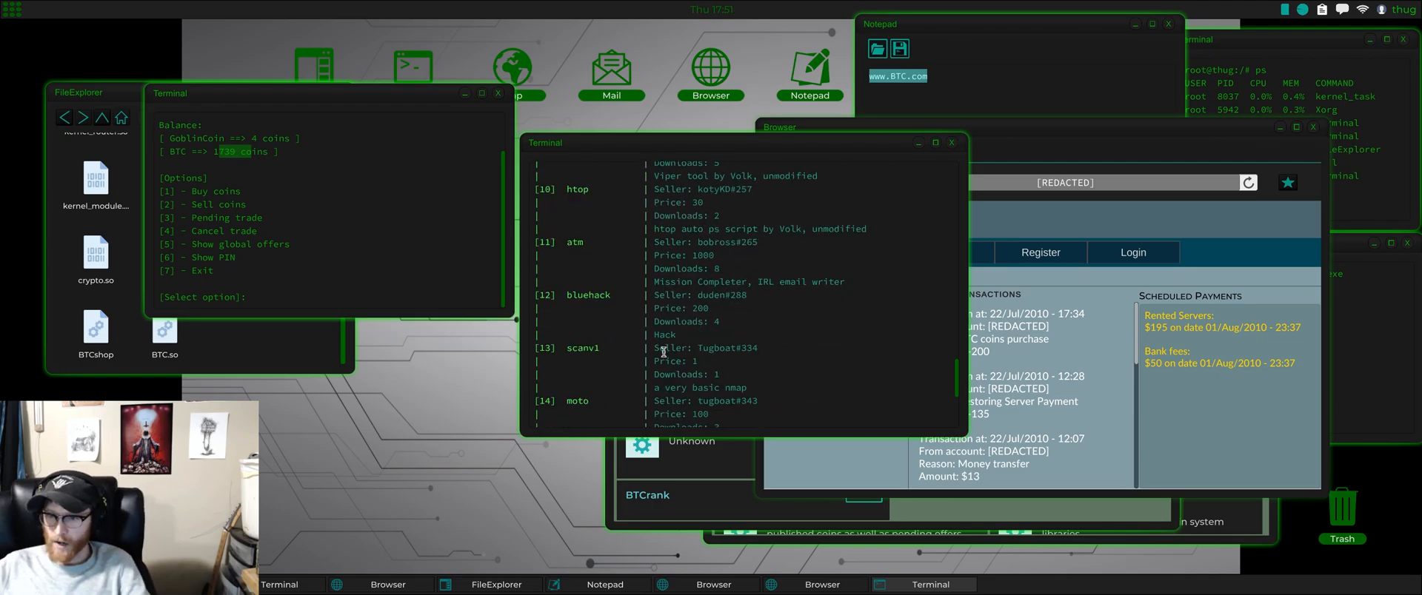
scroll(down, 3)
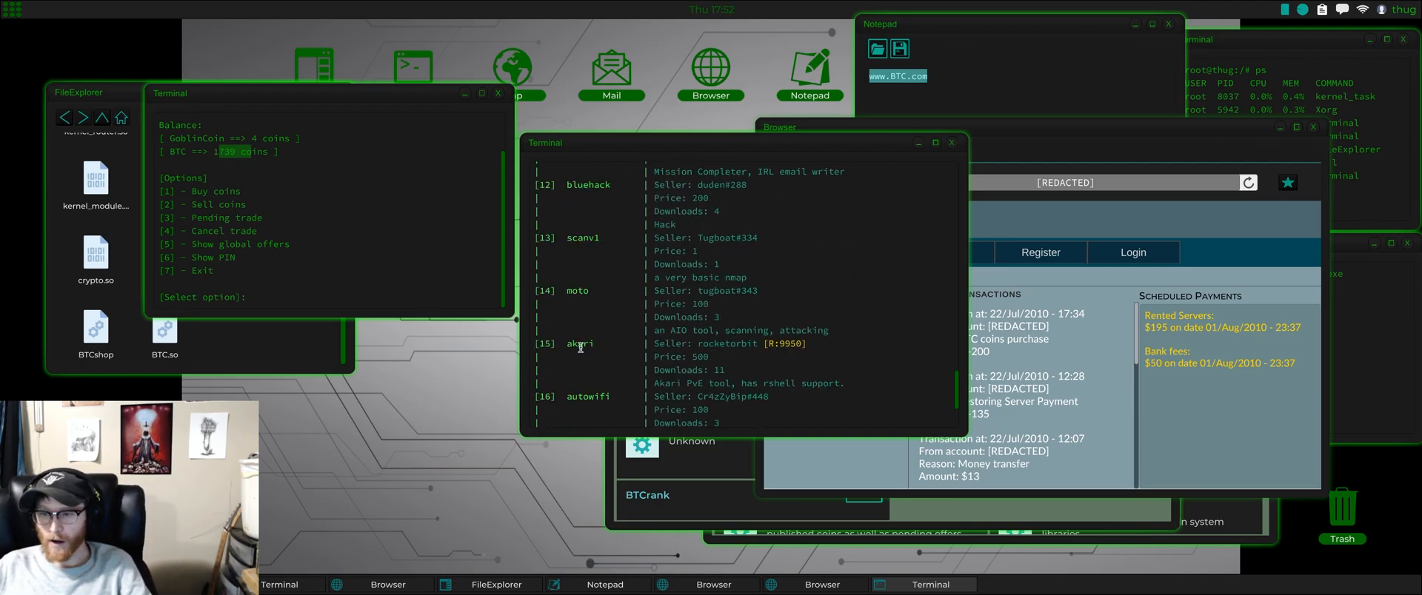
mouse_move(698, 338)
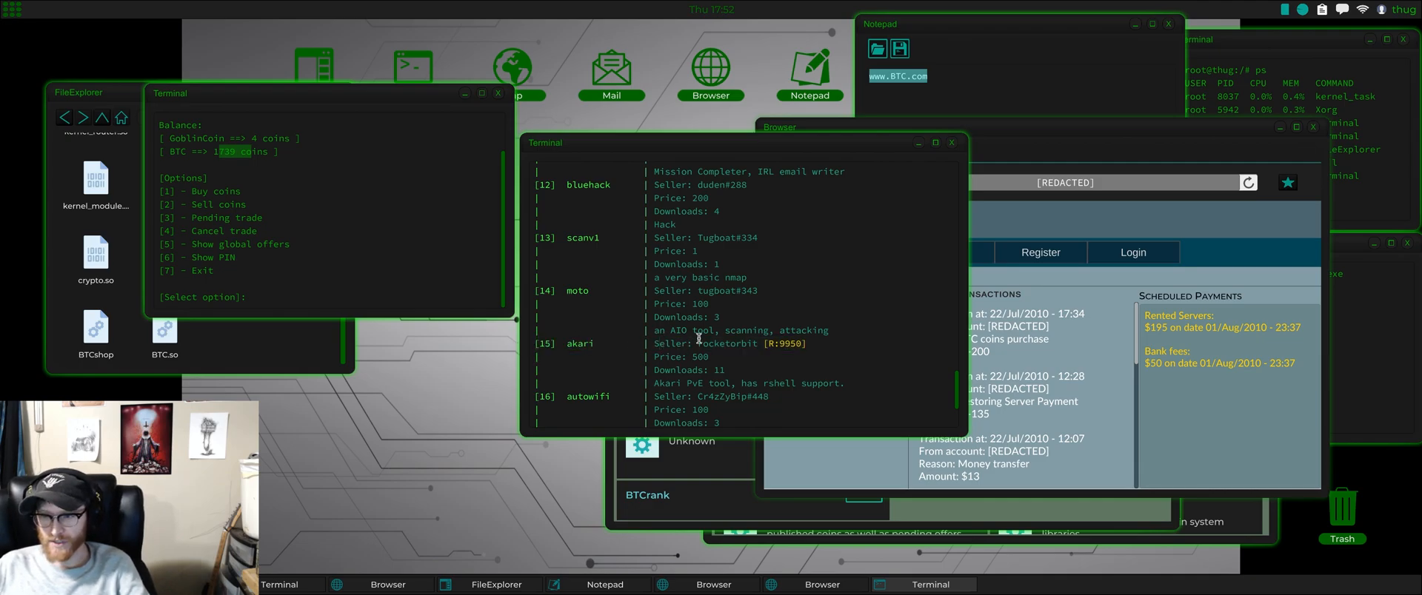
scroll(down, 3)
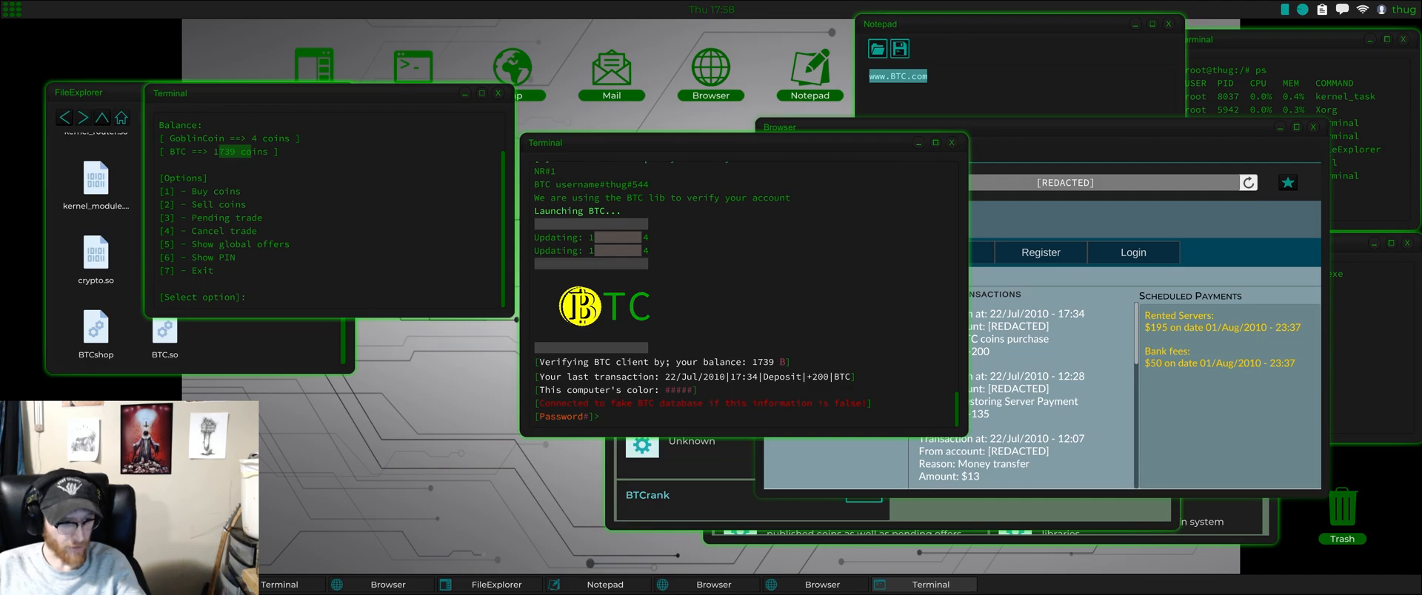
mouse_move(734, 410)
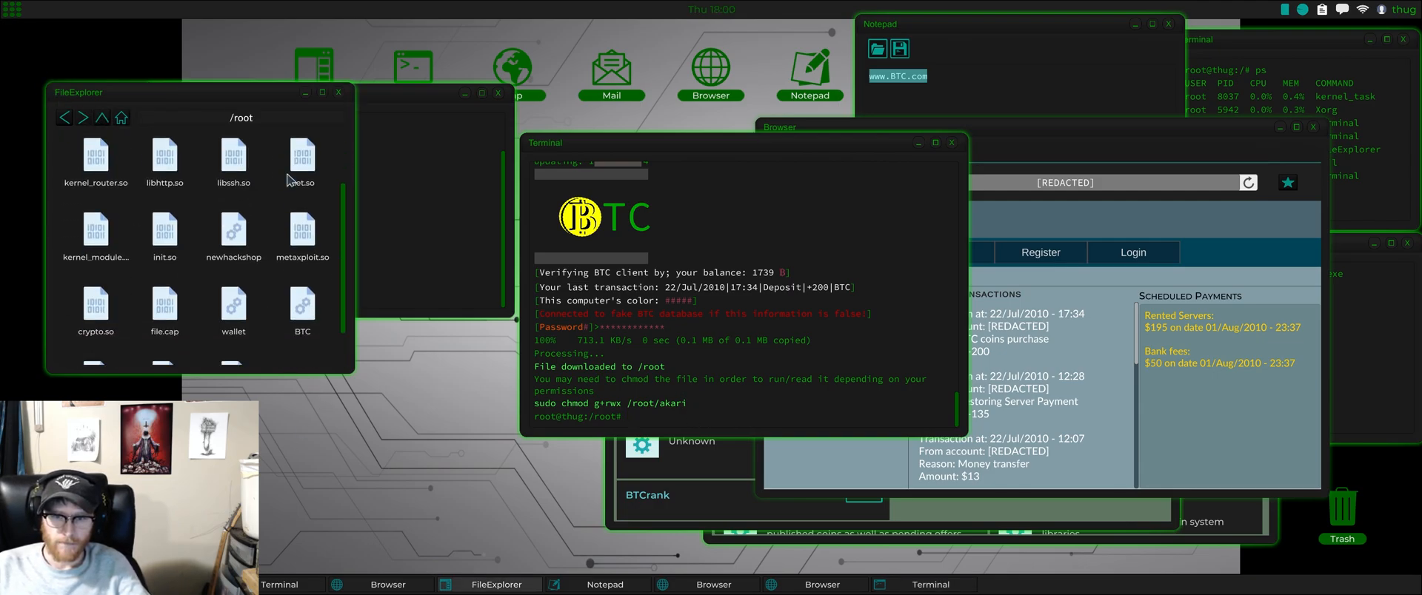
Step: Scroll the BTC shop listing to the akari tool for purchase and download to /root
scroll(down, 3)
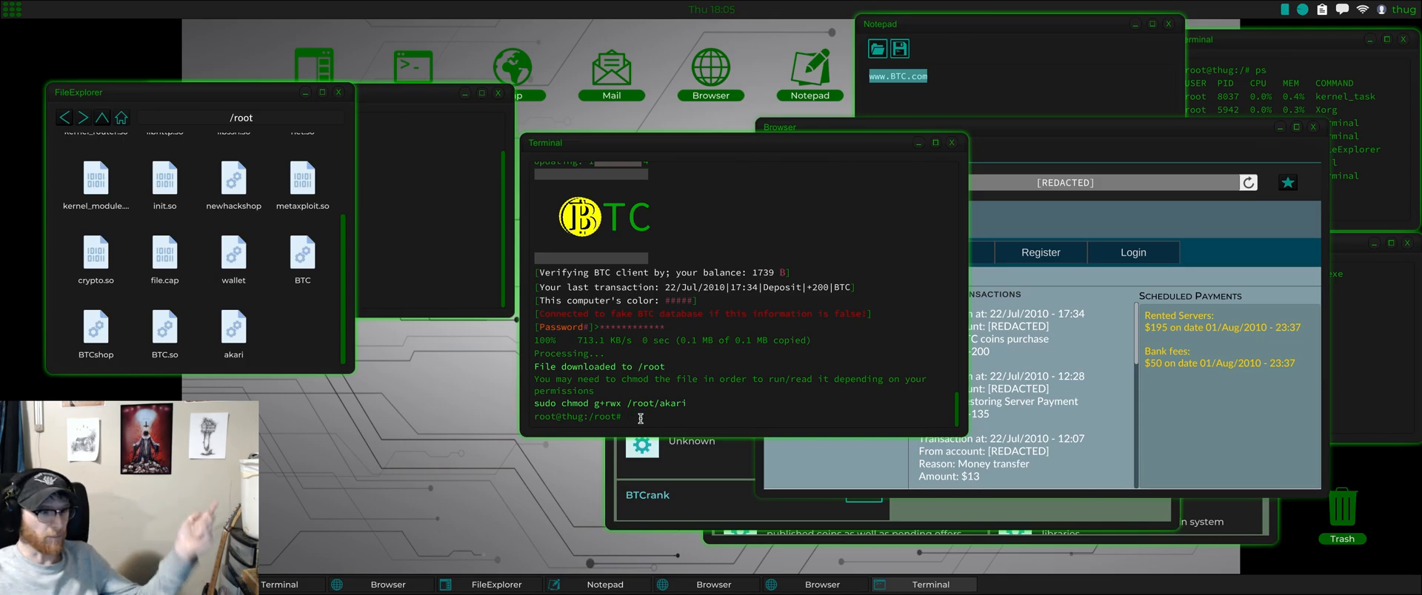
mouse_move(762, 151)
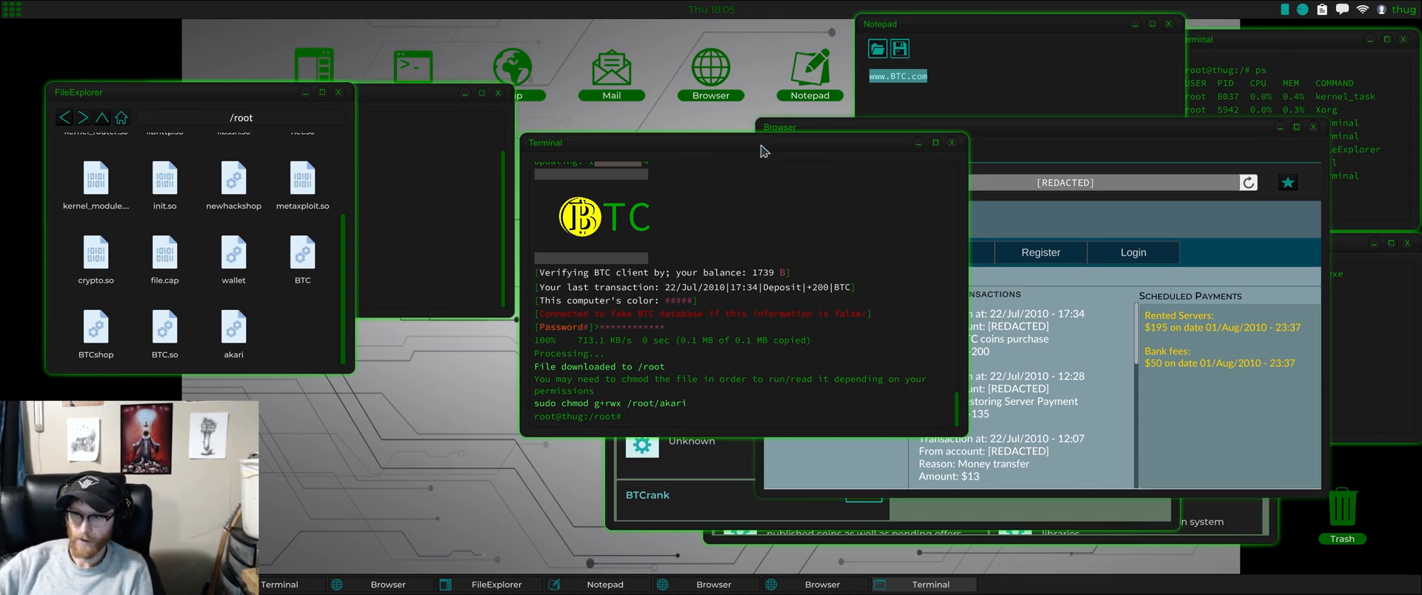
Step: Launch CodeEditor.exe from the second terminal to show the bank grinder script
drag(762, 142, 698, 162)
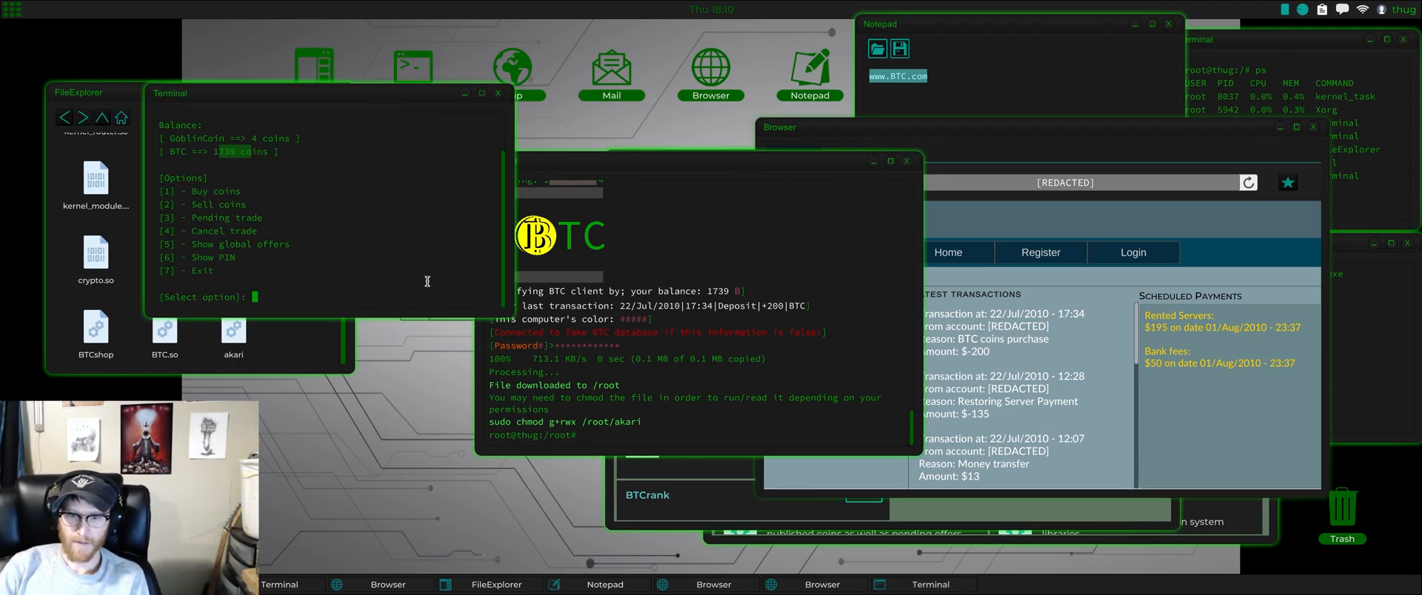
text(CodeEditor.exe)
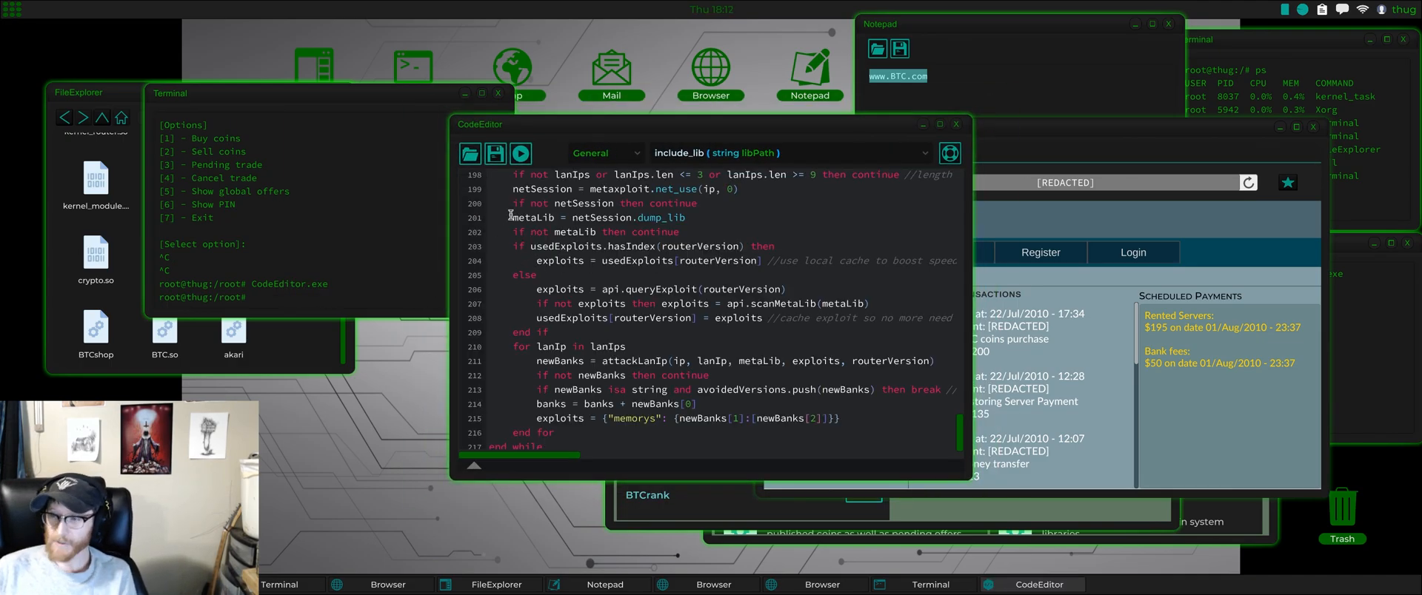
Step: Save the script as program 'bank' in /root and close the editor
click(495, 153)
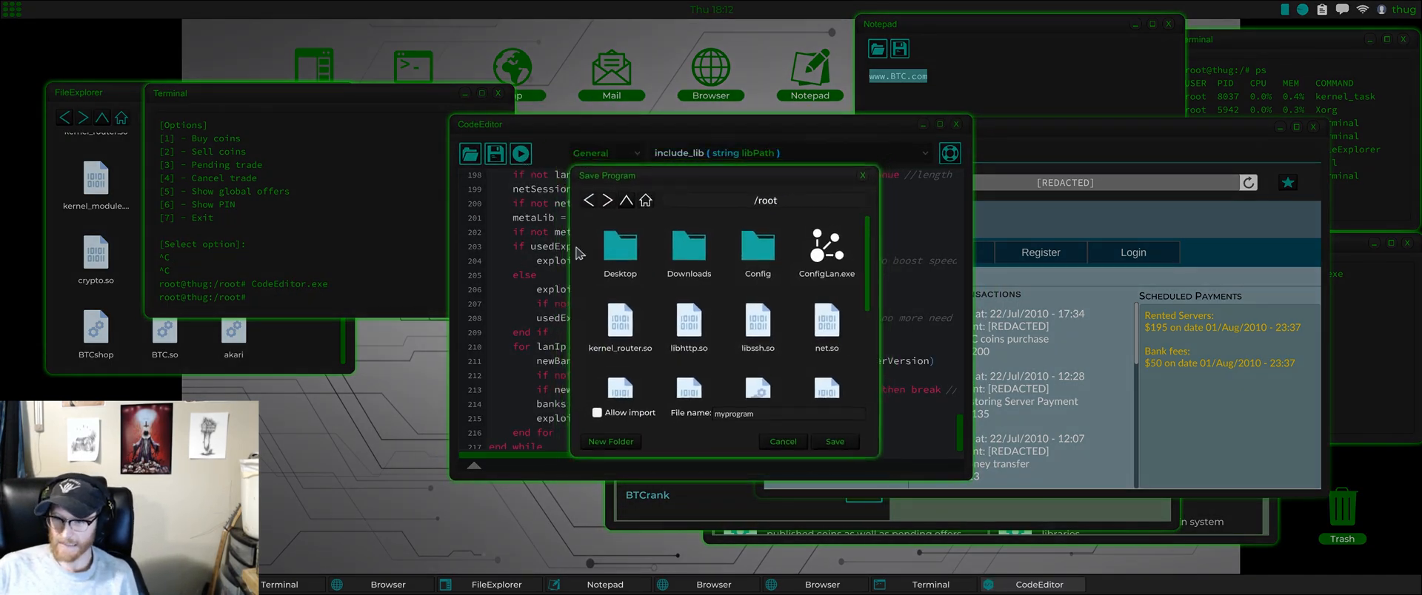
text(bka)
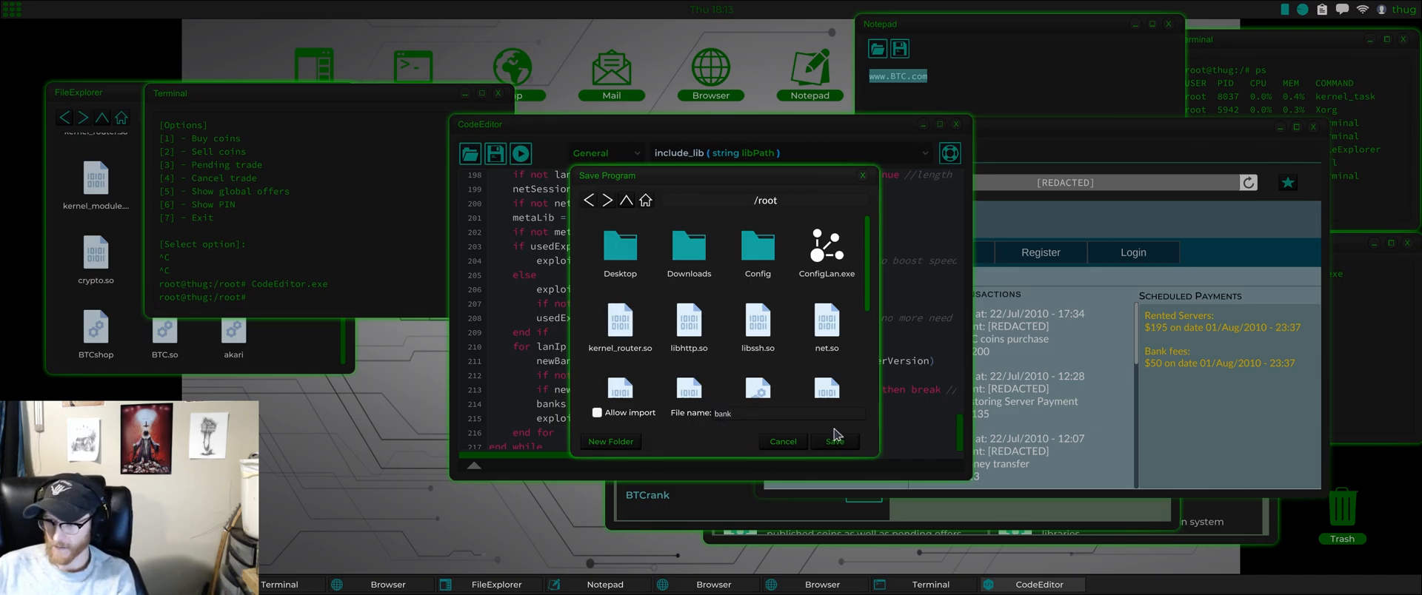
click(833, 441)
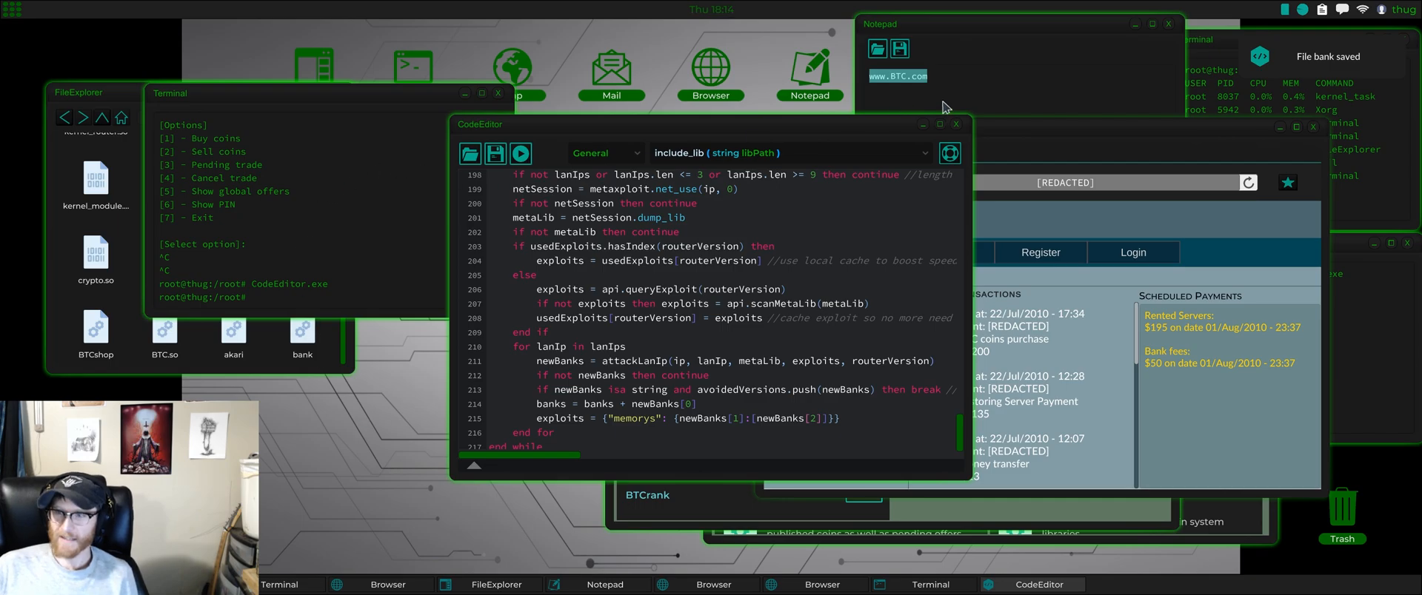
click(954, 124)
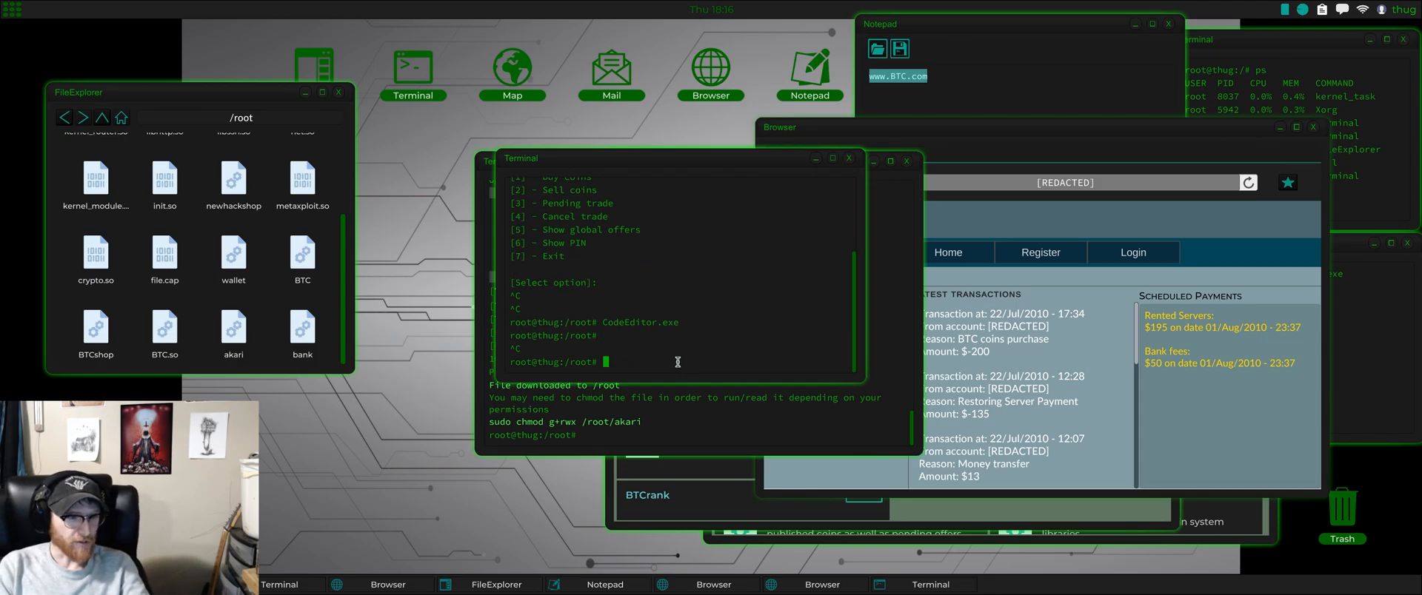
Step: Run the bank program so it starts disabling firewalls and collecting banks
text(bank)
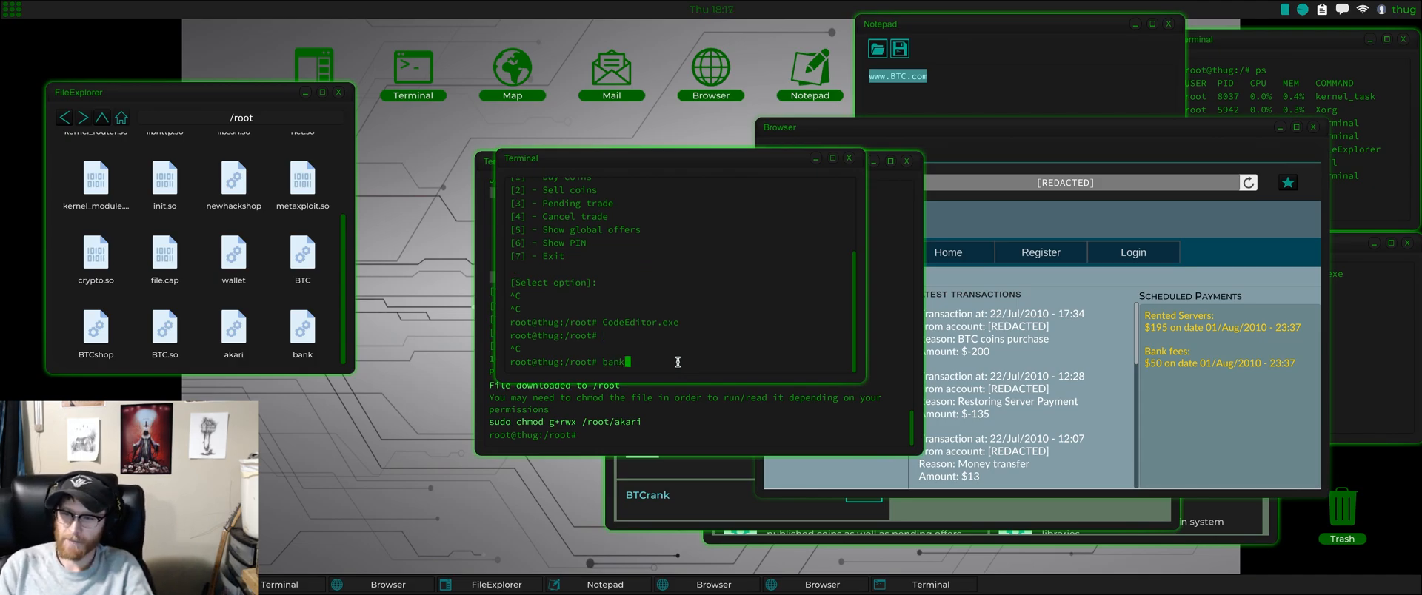
key(Return)
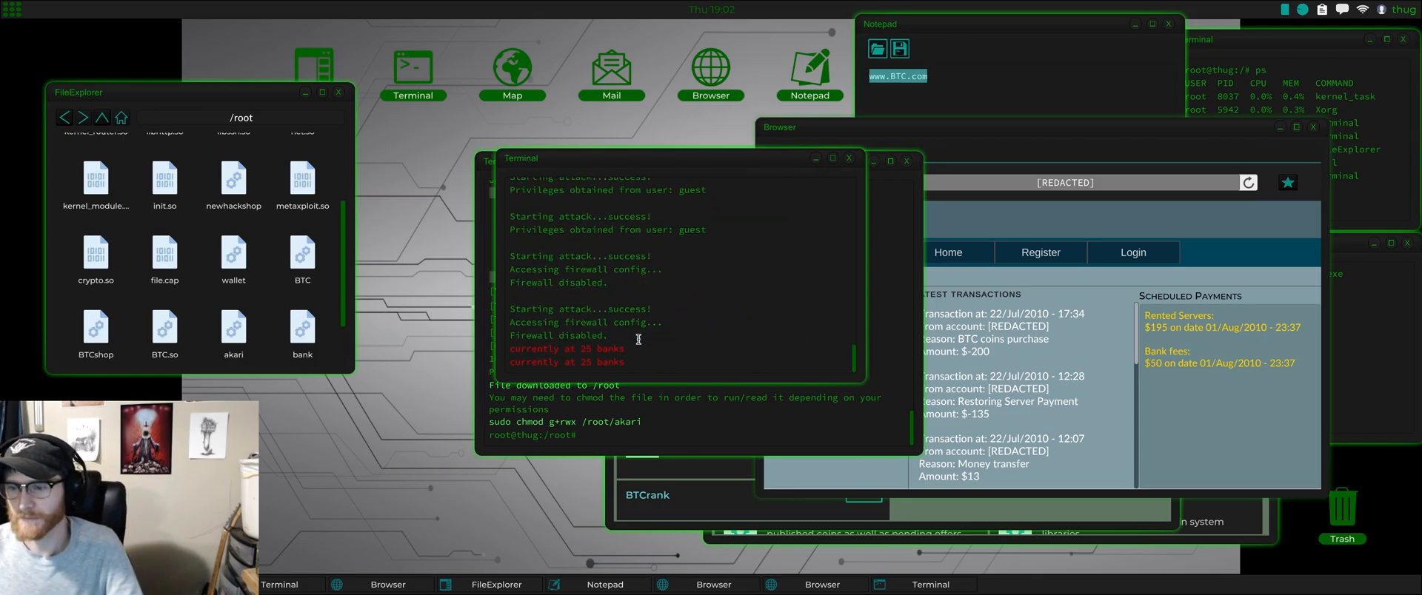
Step: Navigate FileExplorer to /root/banksFolder to see the collected bank account file
scroll(up, 3)
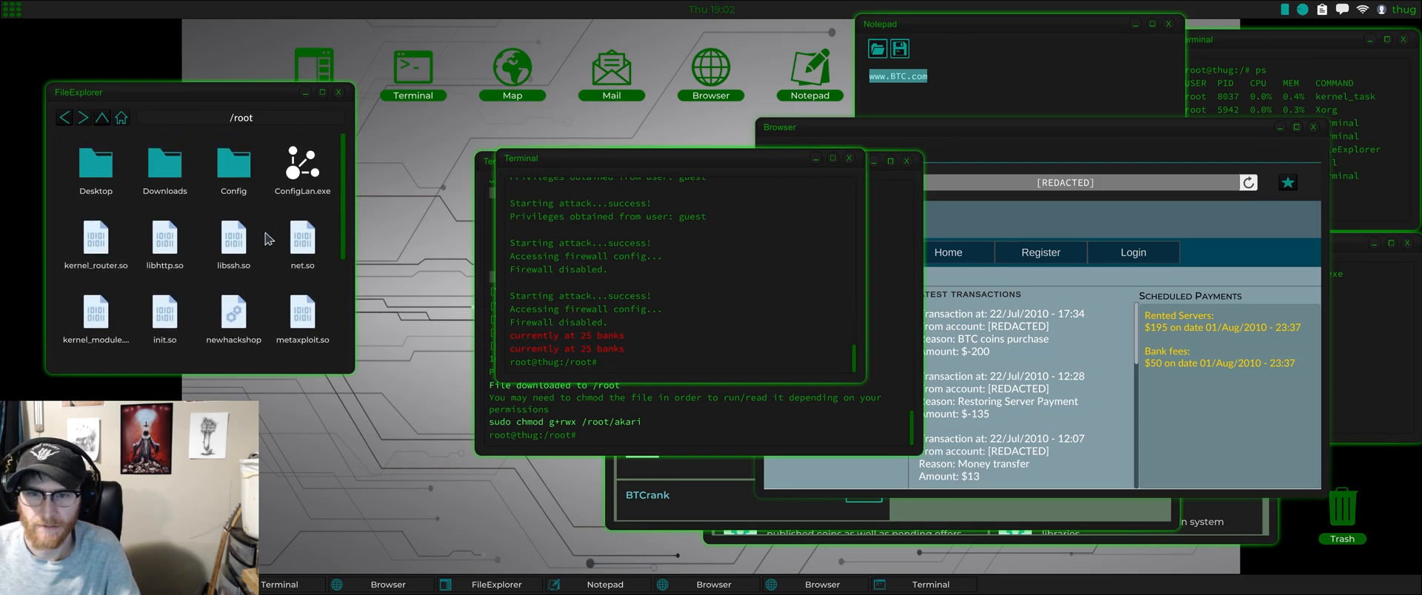
click(102, 117)
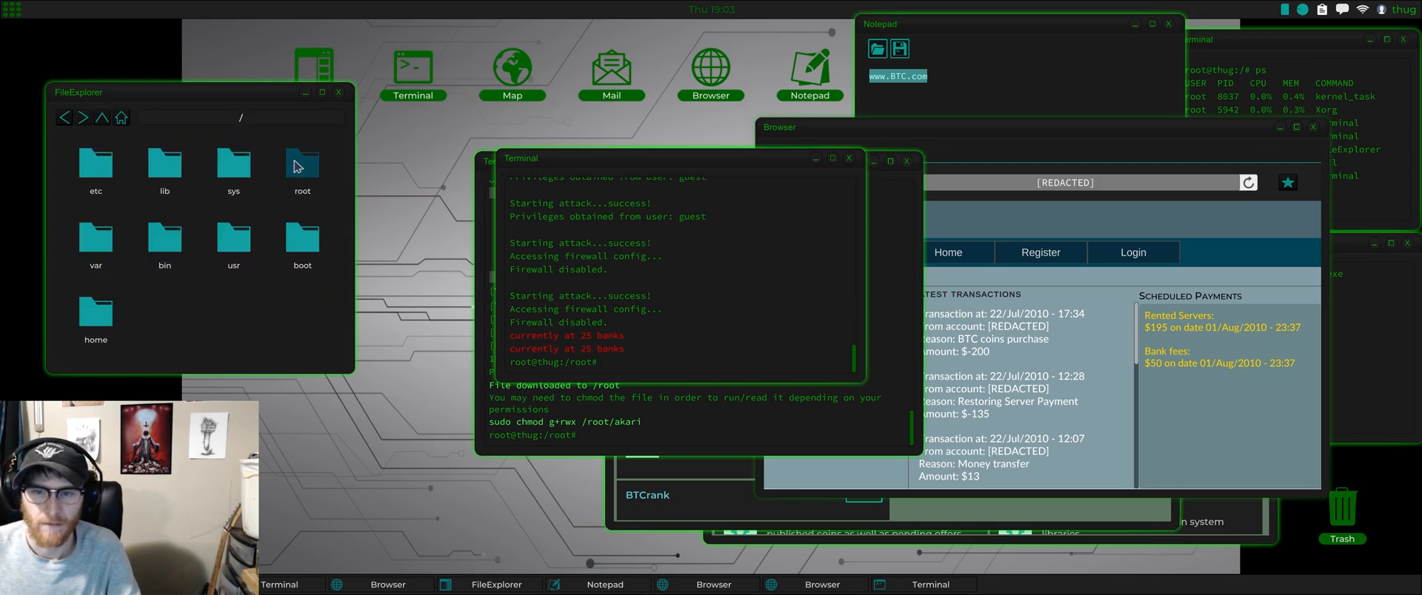
double_click(301, 164)
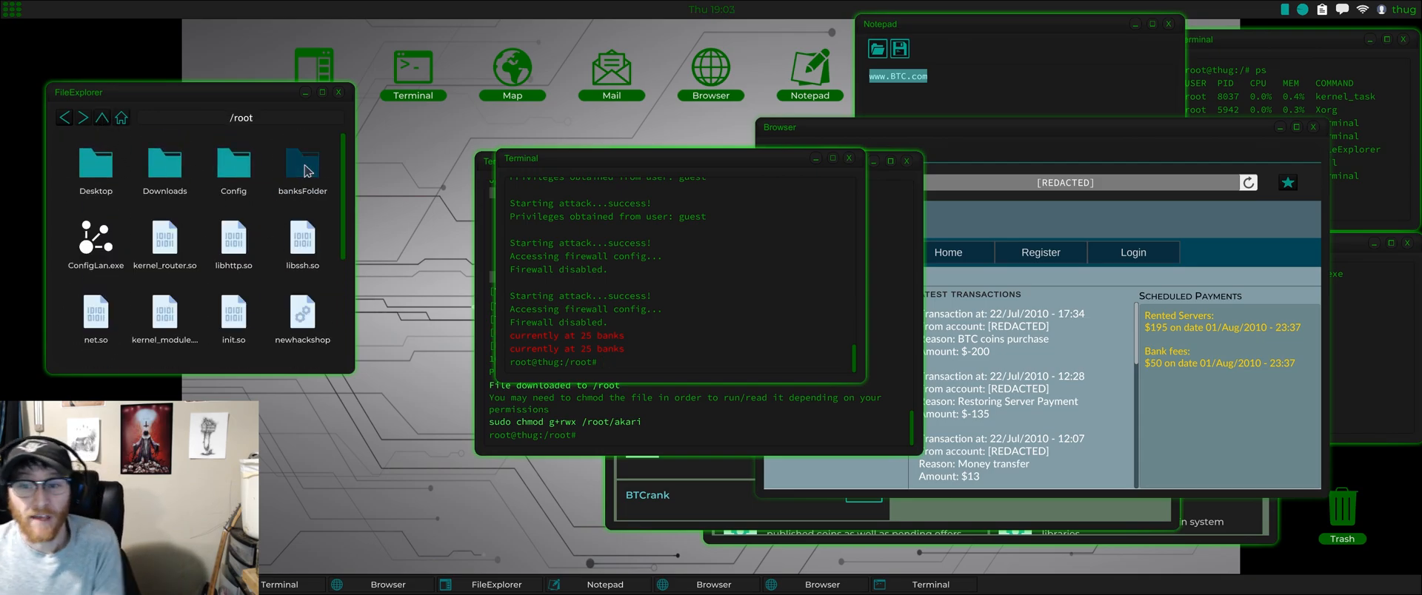
double_click(302, 166)
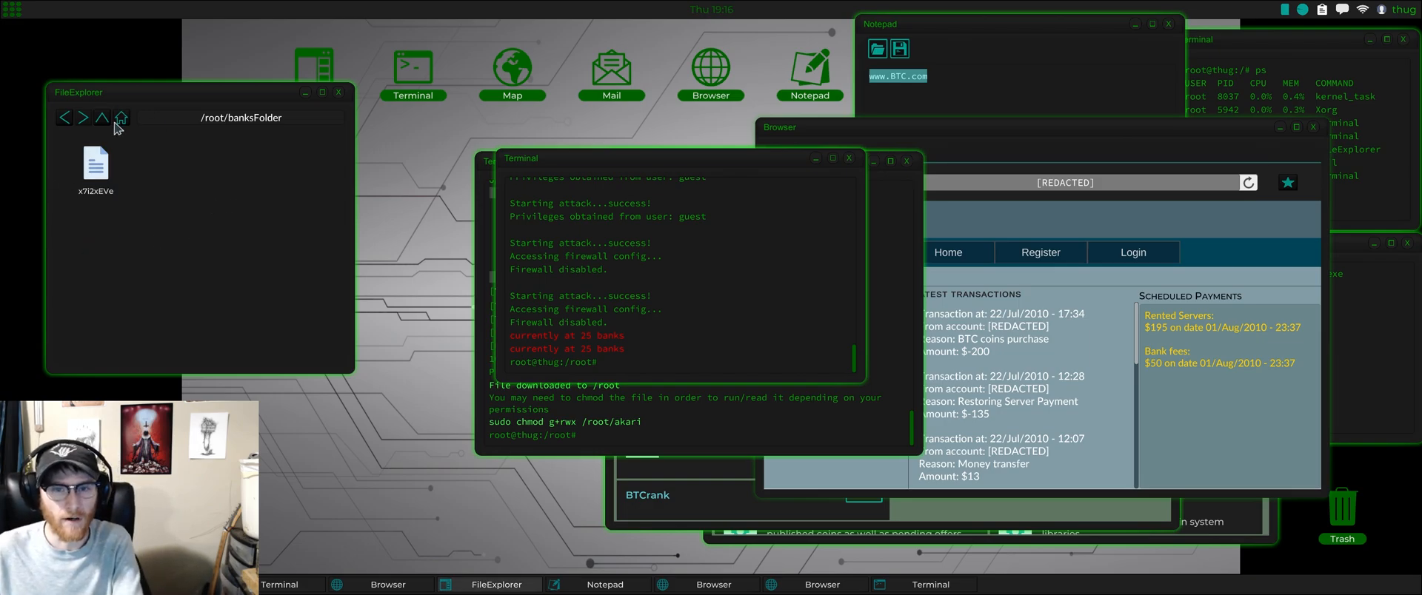
Step: Go back to /root listing the wallet, BTC, akari and bank programs
click(120, 119)
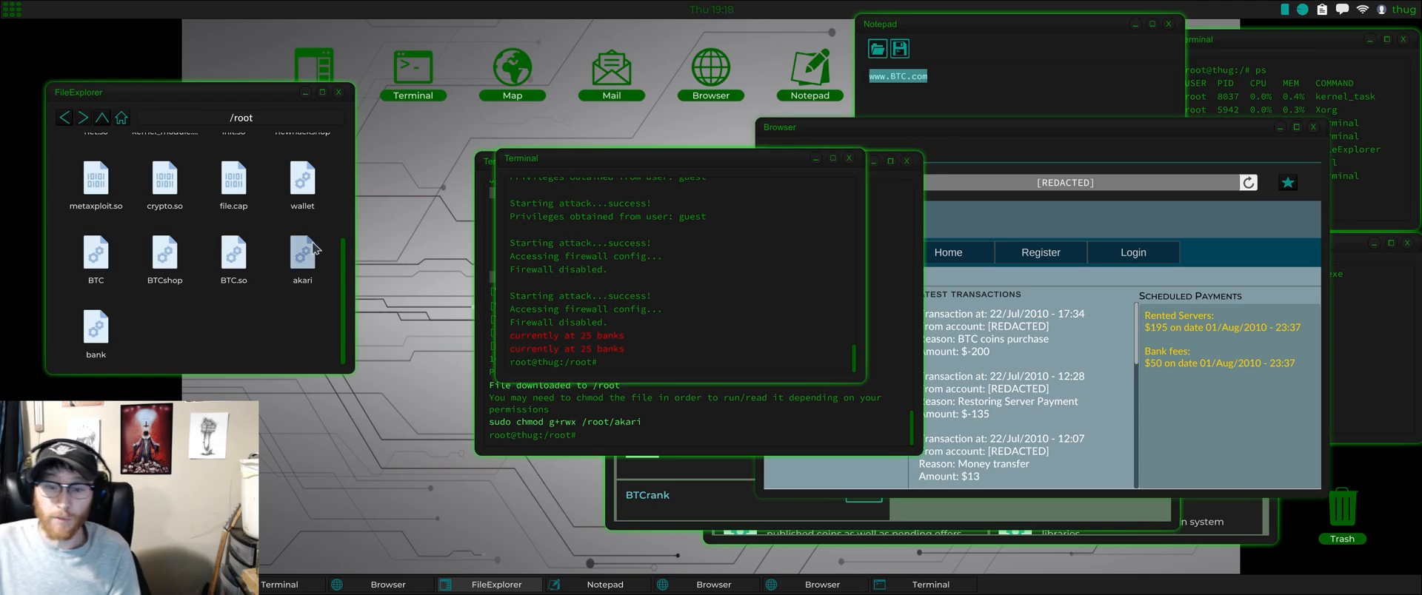
mouse_move(688, 284)
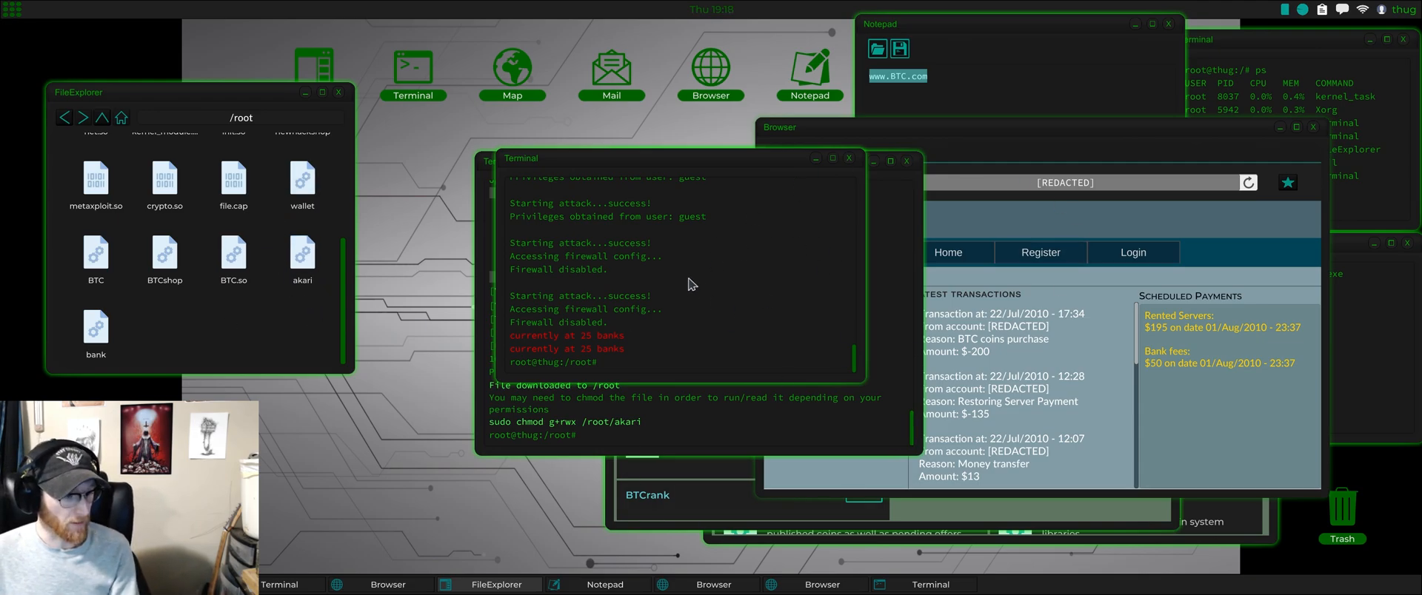
mouse_move(280, 310)
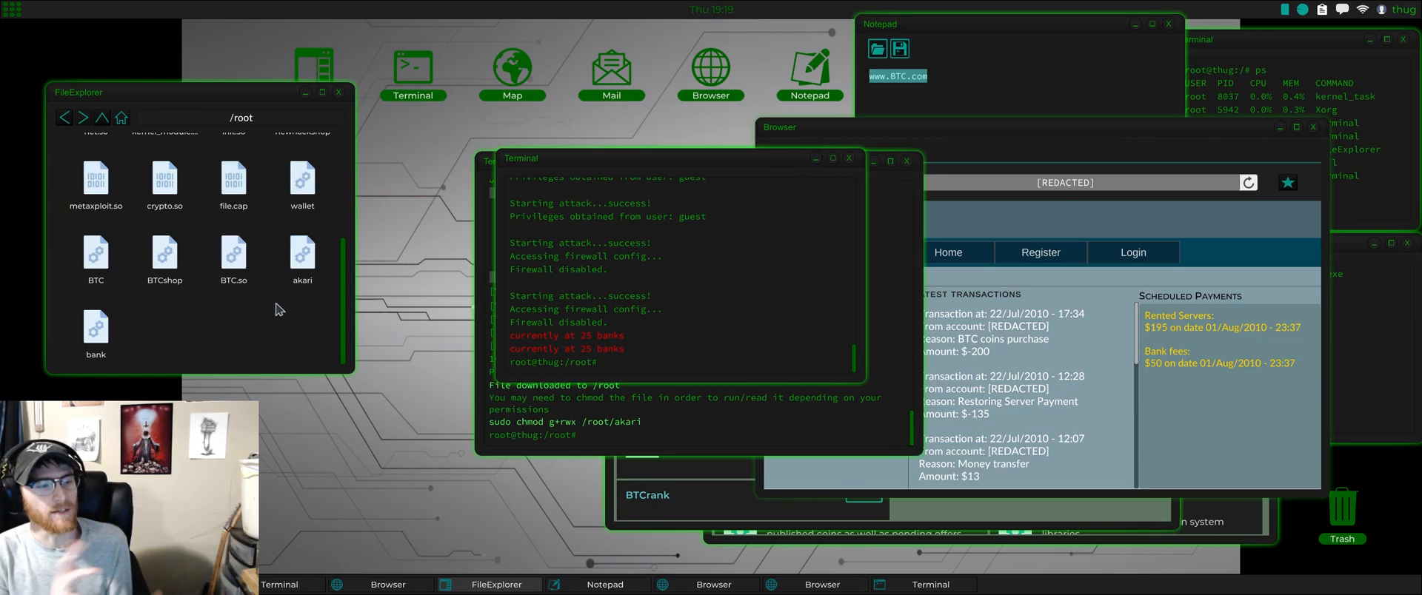